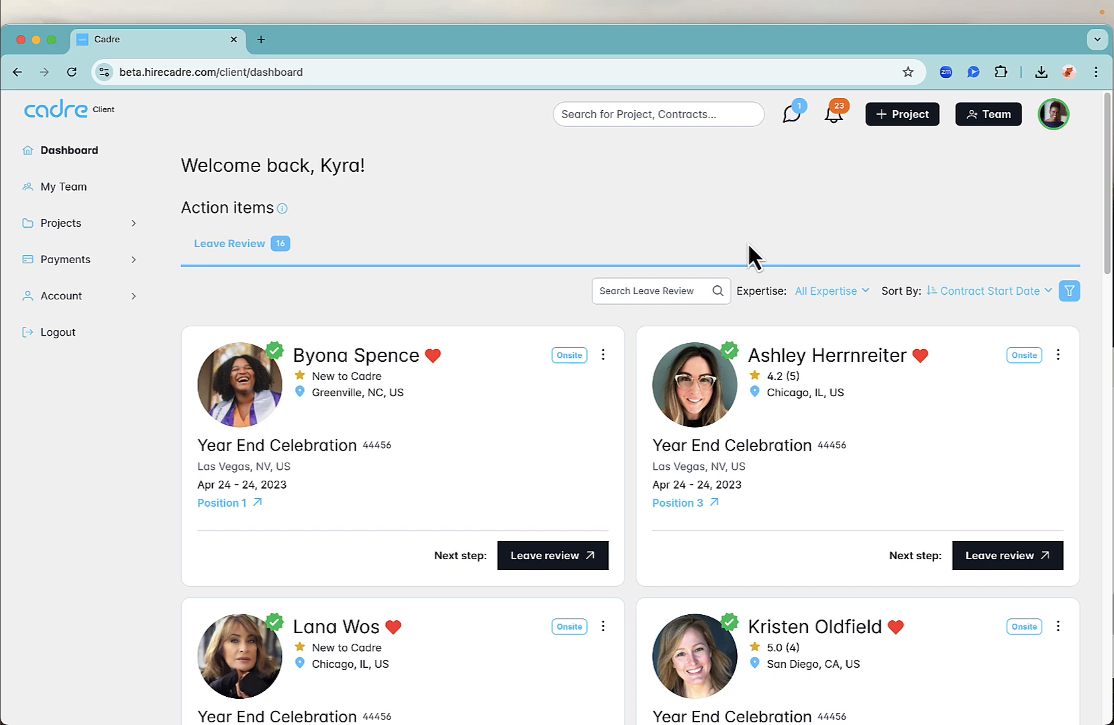
{"action": "mouse_move", "coordinate": [851, 189]}
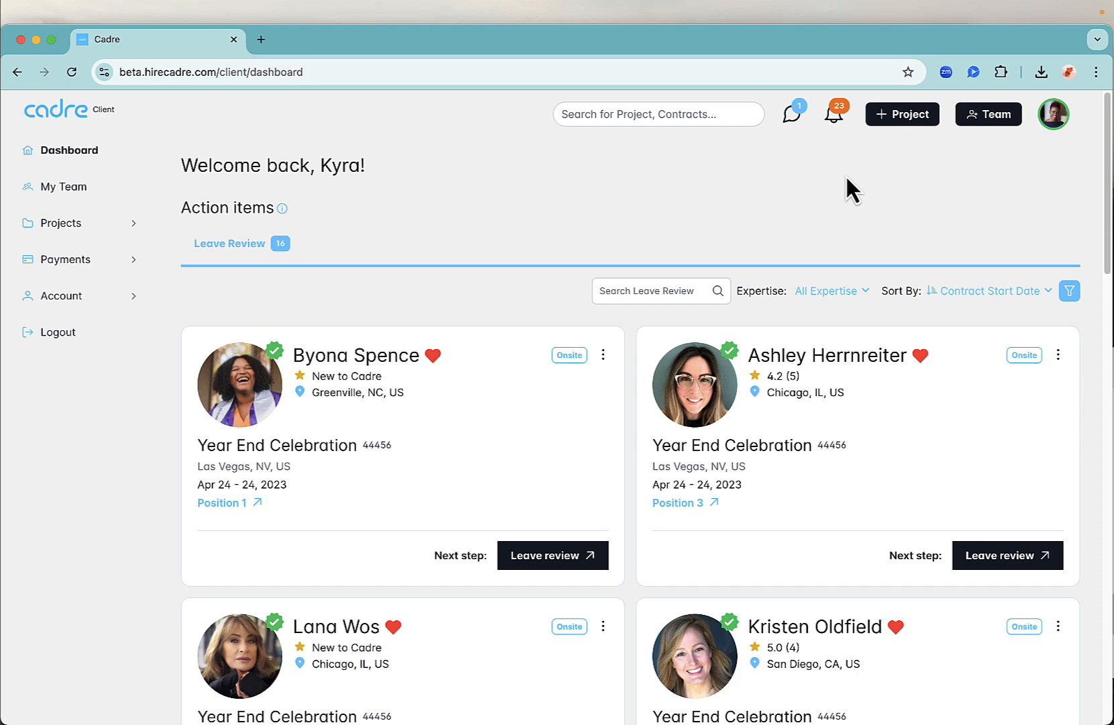
- Start a new project from the dashboard via '+ Project'
{"action": "left_click", "coordinate": [902, 114]}
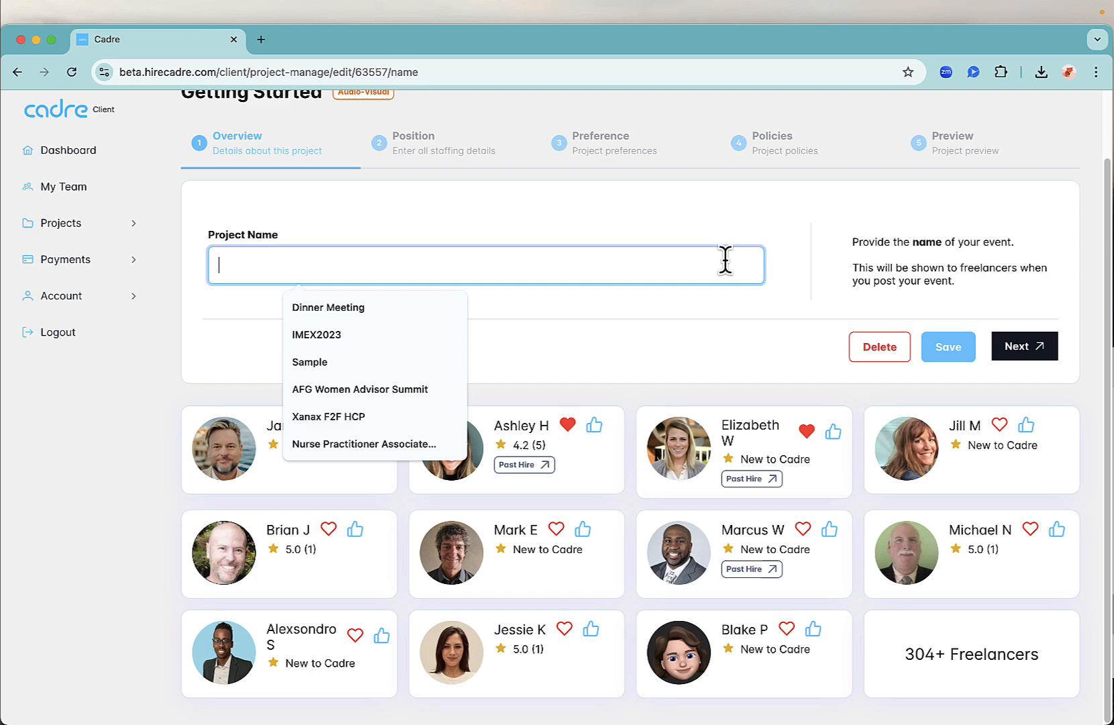
- Name the project JDPT 24 and set its location to Hilton San Diego Bayfront
{"action": "type", "text": "JDPT 24"}
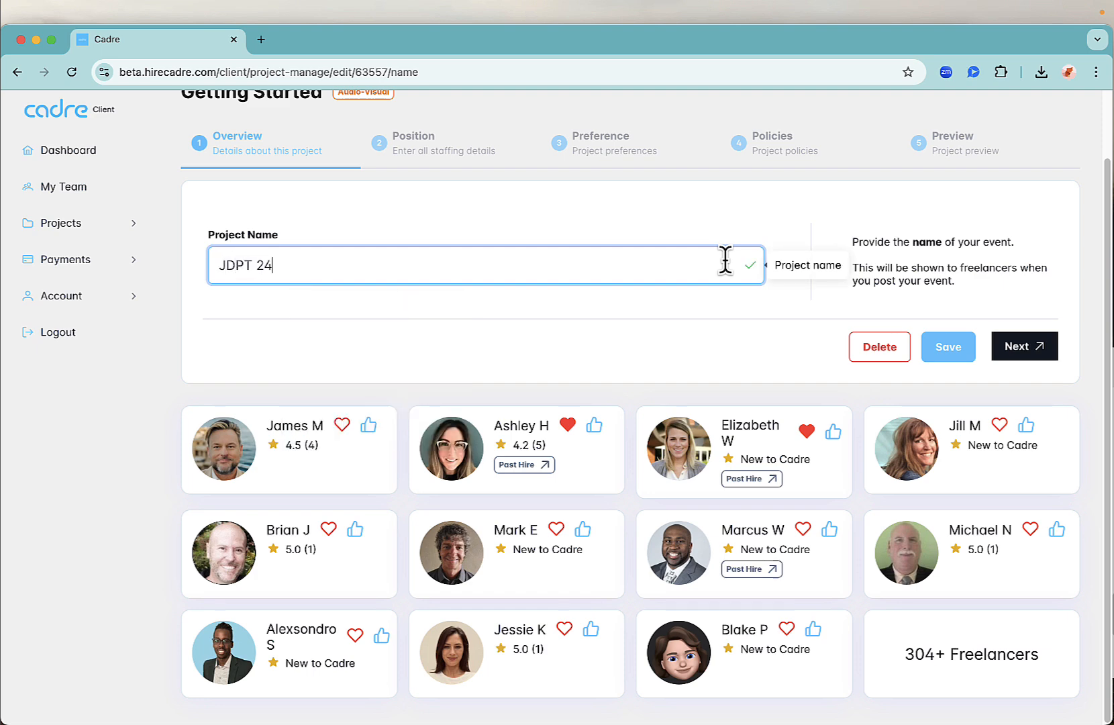
{"action": "left_click", "coordinate": [1024, 347]}
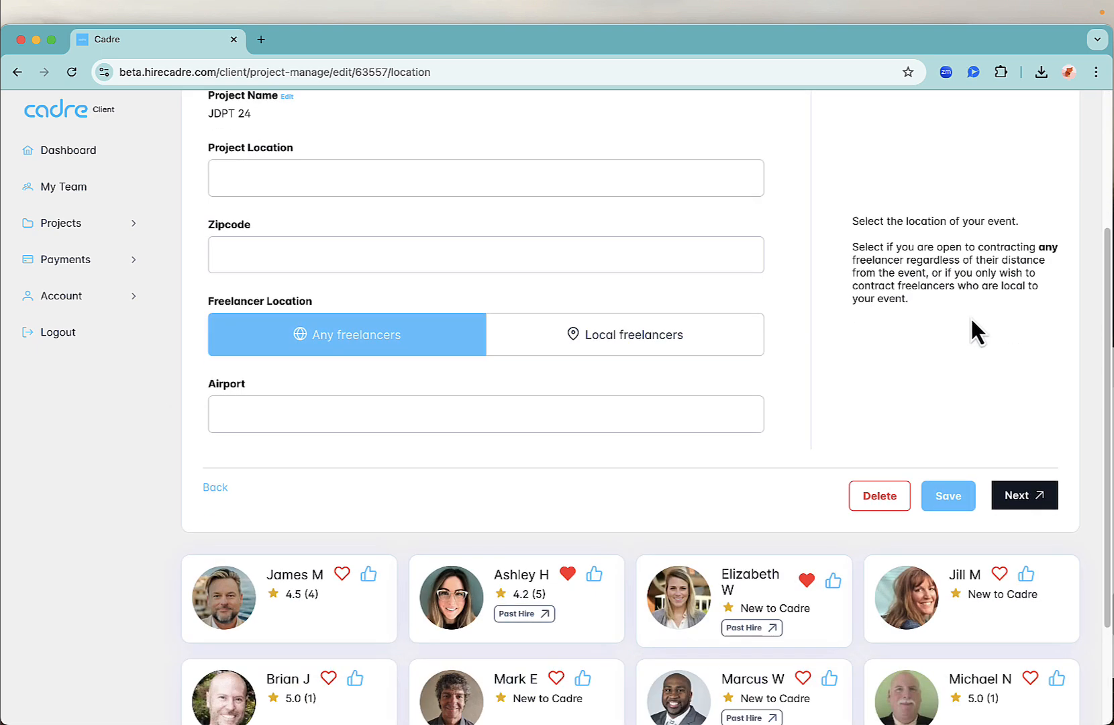
{"action": "left_click", "coordinate": [486, 177]}
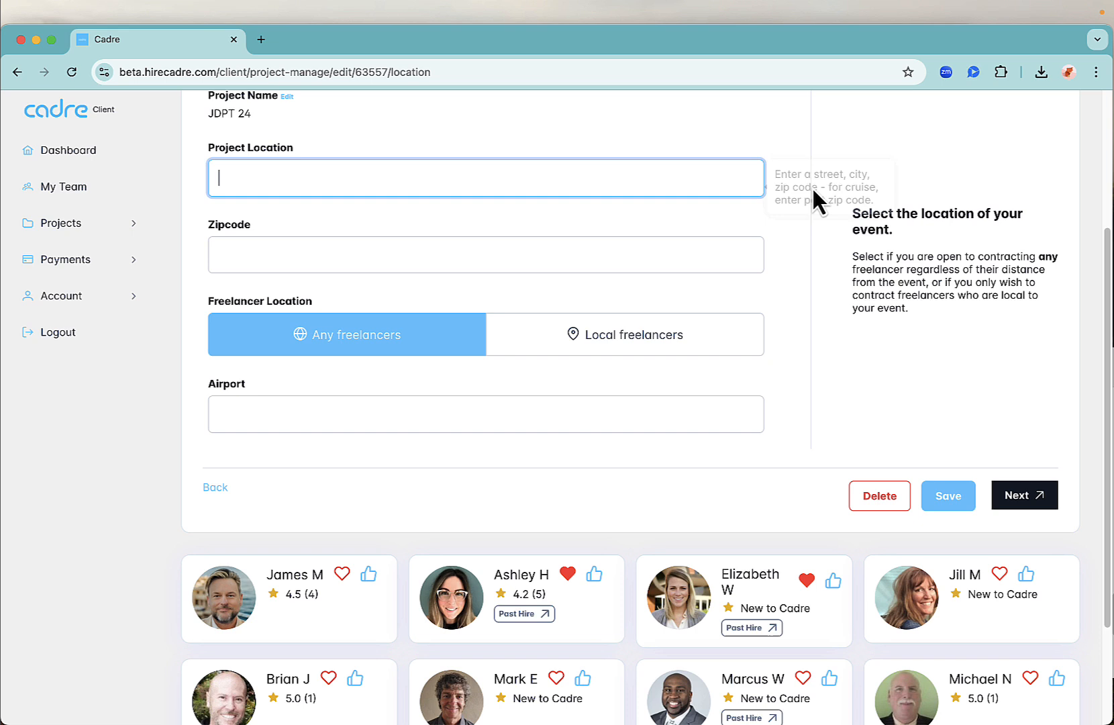
{"action": "type", "text": "hilton san"}
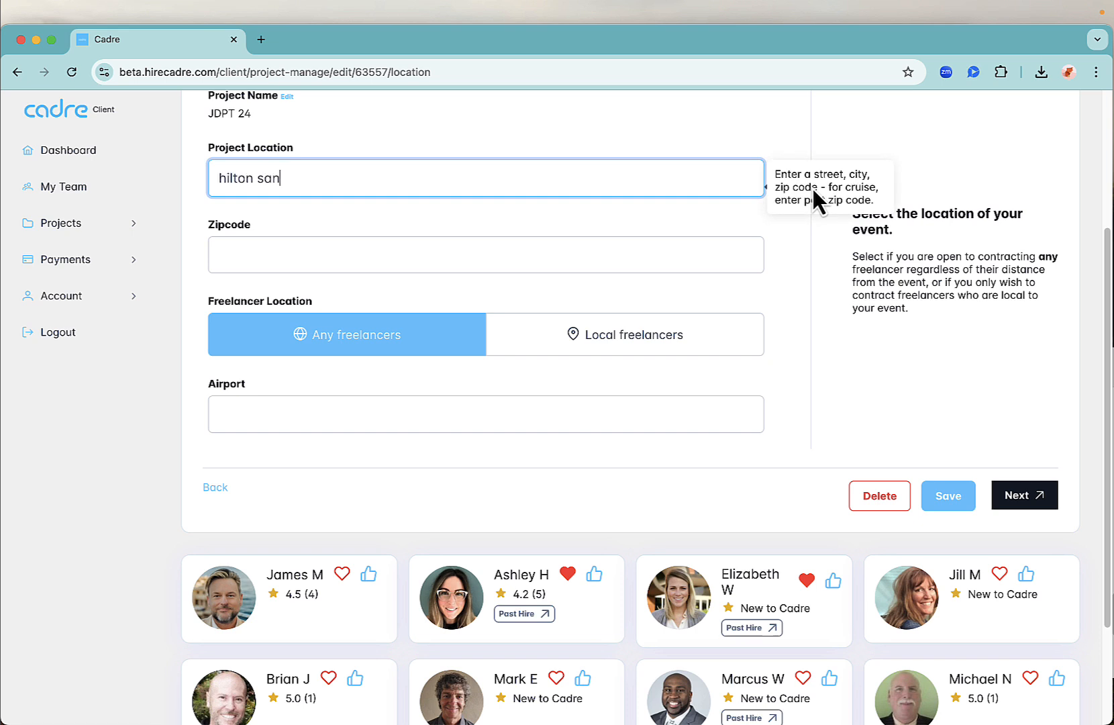
{"action": "type", "text": "d"}
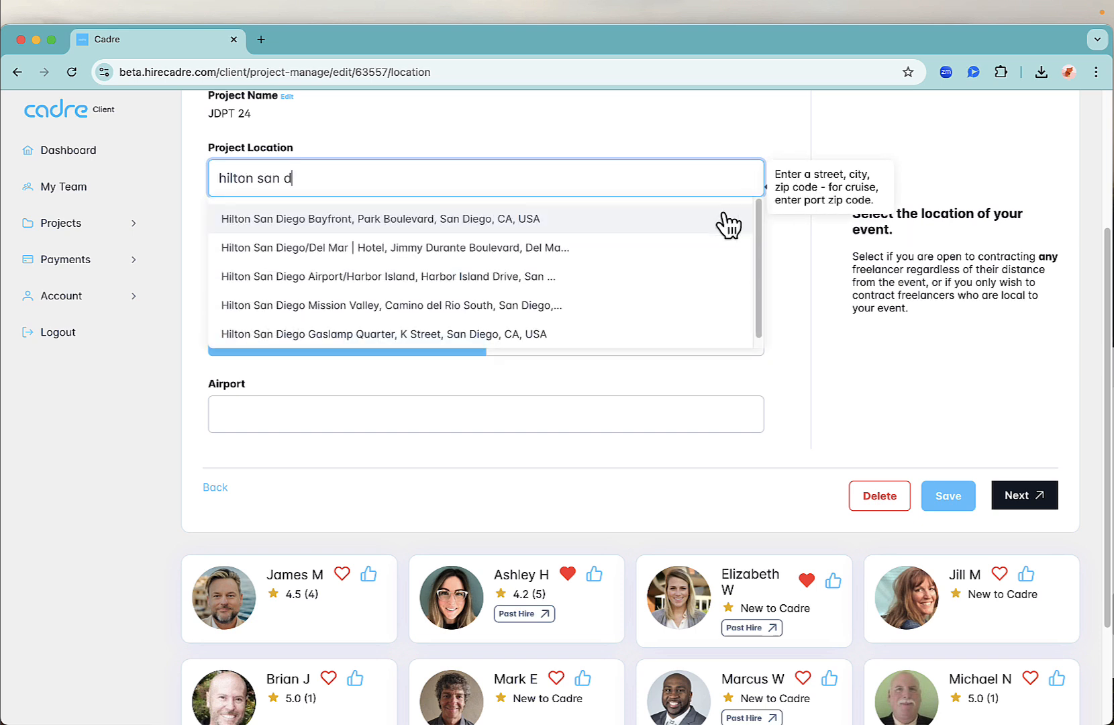
{"action": "left_click", "coordinate": [381, 219]}
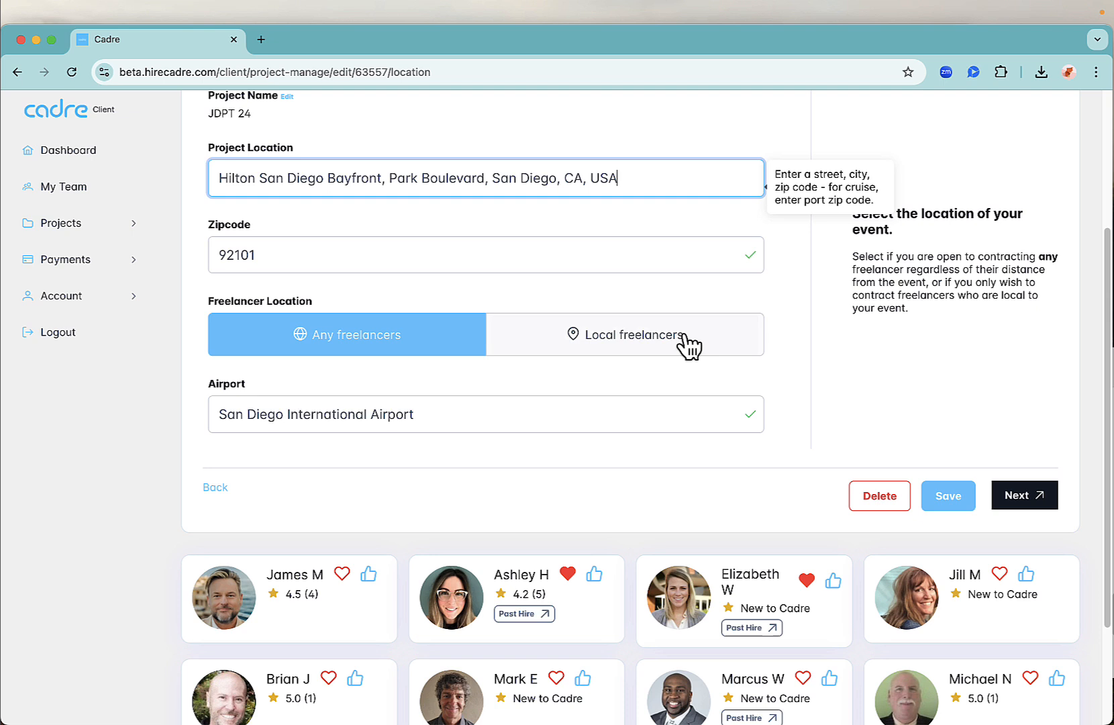
- Limit hiring to local freelancers within 25 miles of the event
{"action": "left_click", "coordinate": [628, 334]}
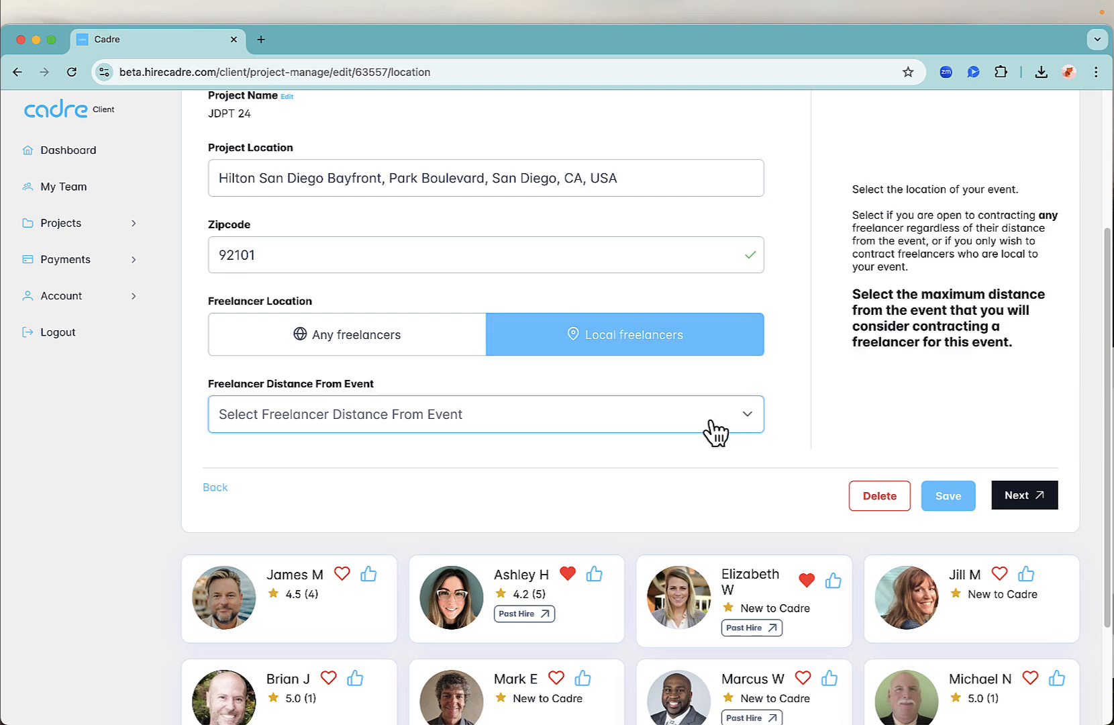
{"action": "left_click", "coordinate": [486, 415]}
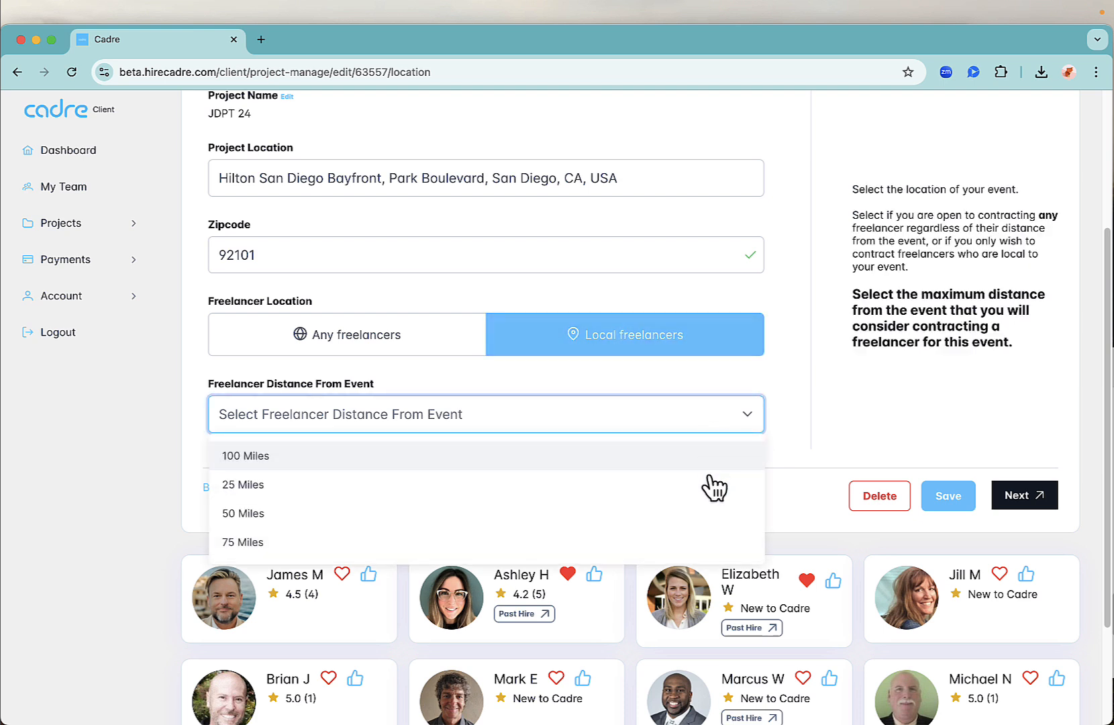
{"action": "left_click", "coordinate": [243, 485]}
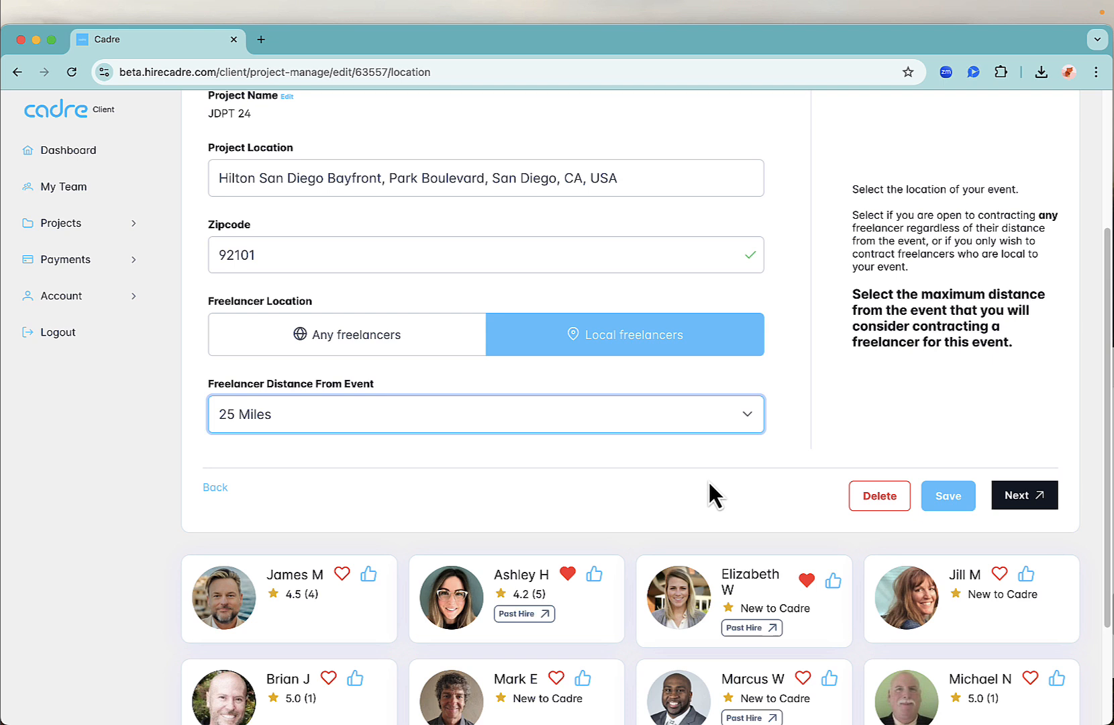
{"action": "mouse_move", "coordinate": [834, 501]}
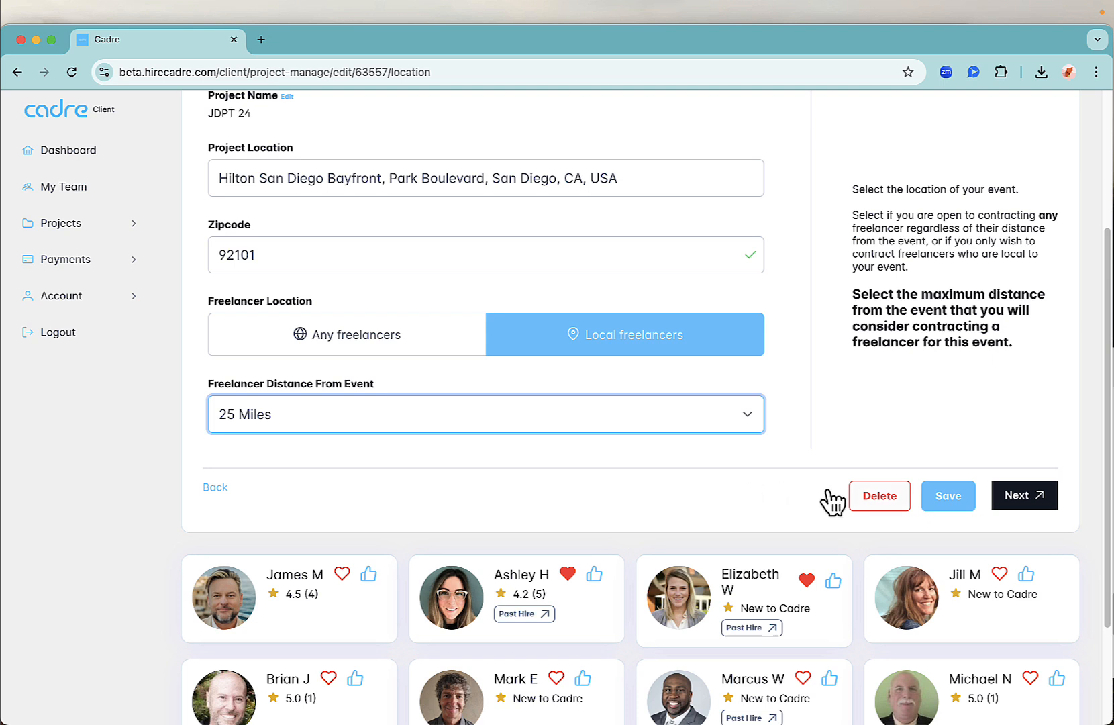
{"action": "mouse_move", "coordinate": [1025, 518]}
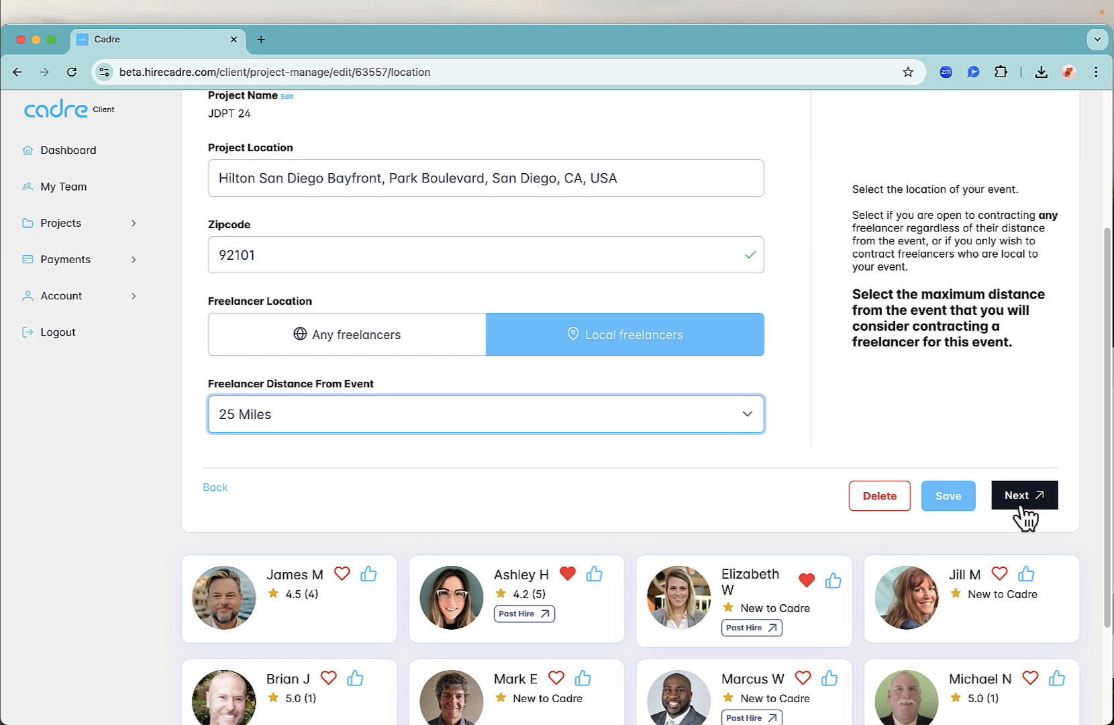
- Advance to the dates step and set the project to Oct 14–16, 2024
{"action": "left_click", "coordinate": [1024, 494]}
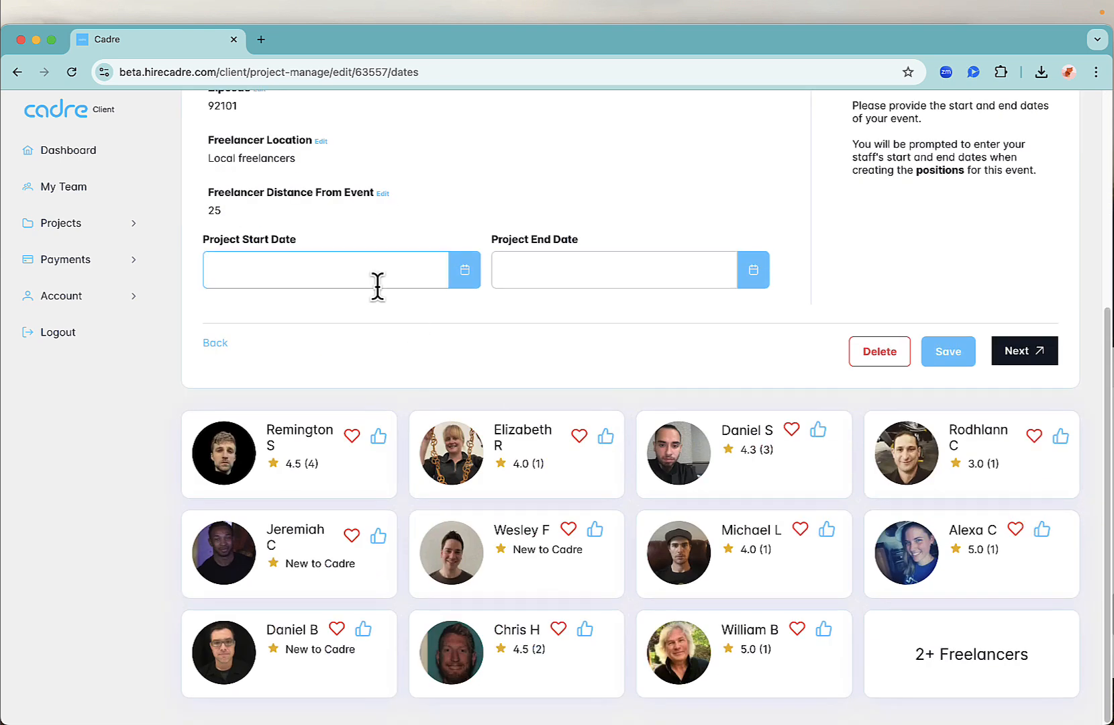
{"action": "left_click", "coordinate": [327, 270]}
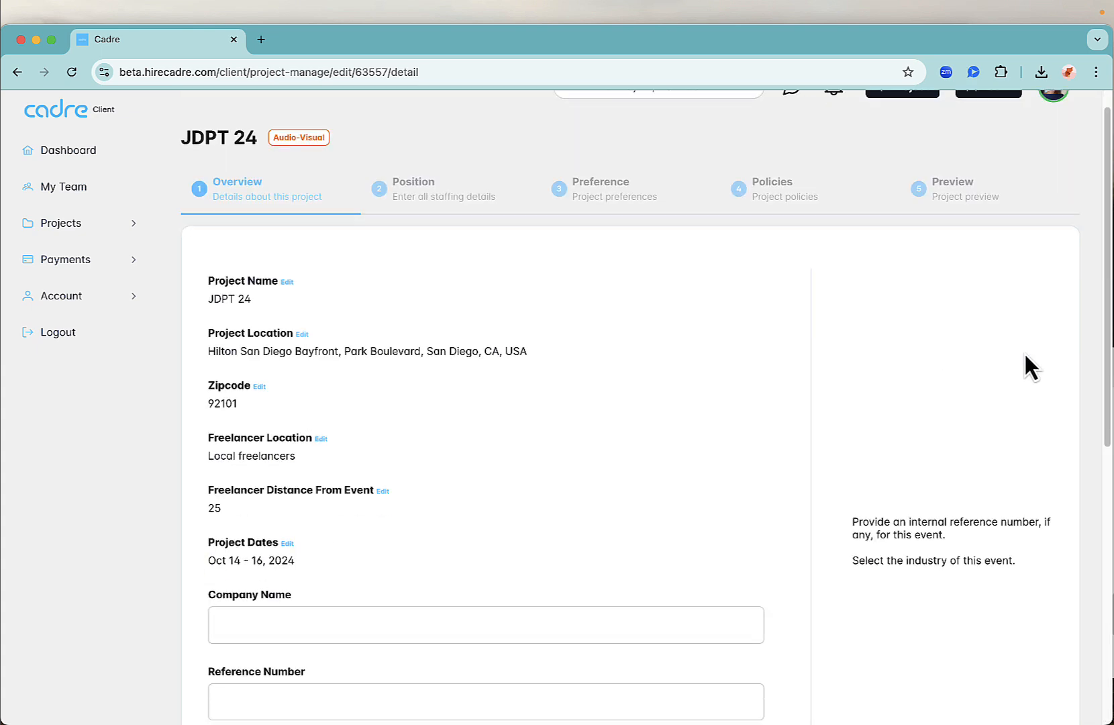
- Enter company Apple, reference 881274A and Technology industry, then continue to positions
{"action": "type", "text": "A"}
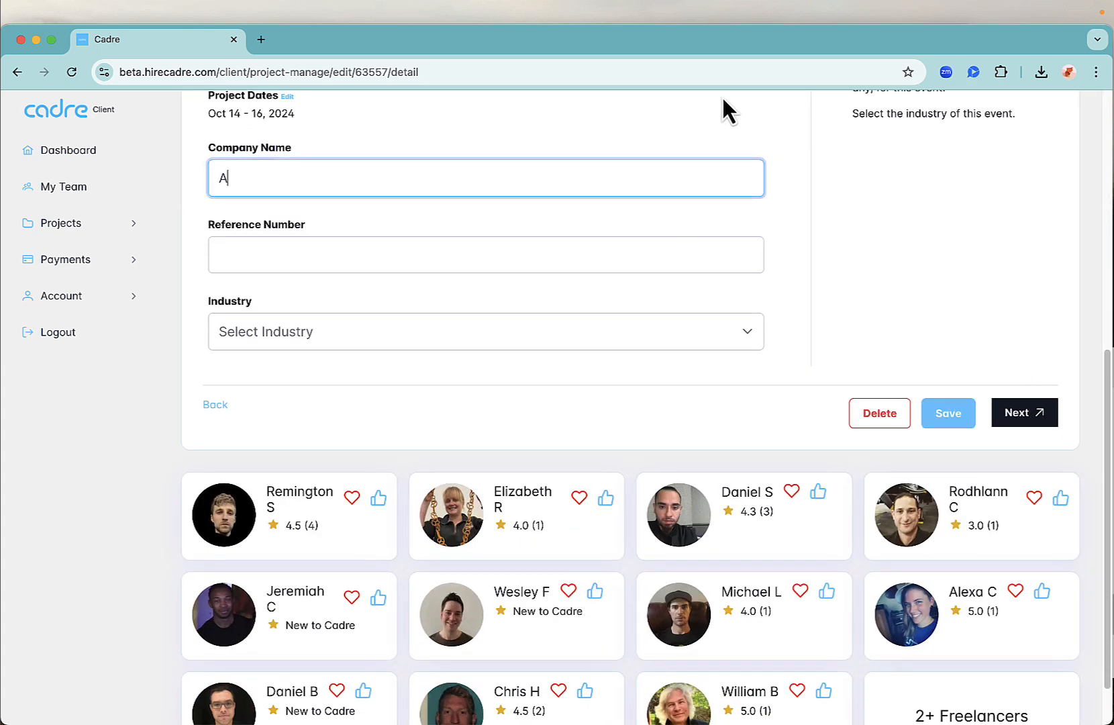
{"action": "type", "text": "pple"}
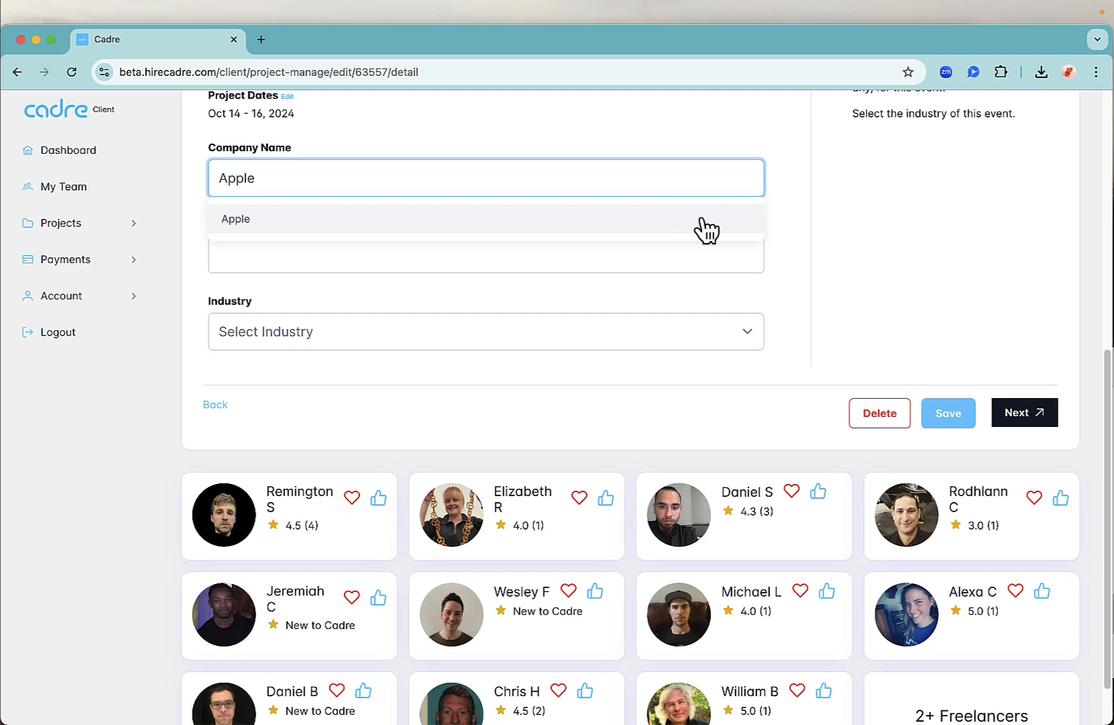
{"action": "type", "text": "881274A"}
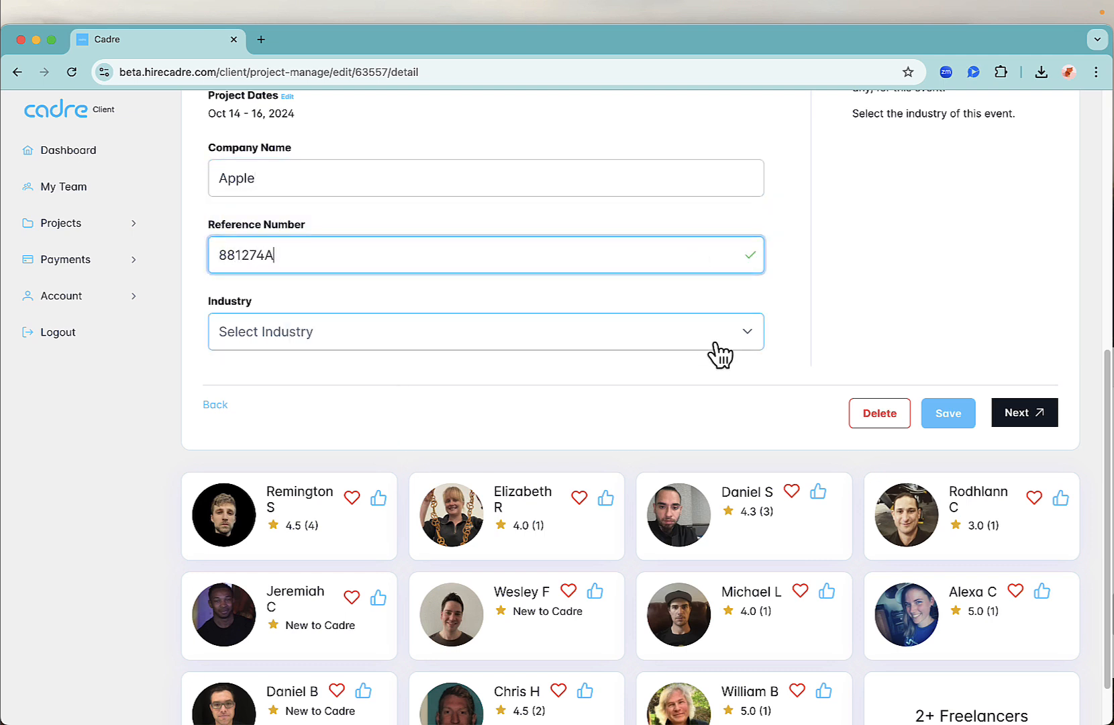
{"action": "left_click", "coordinate": [486, 332]}
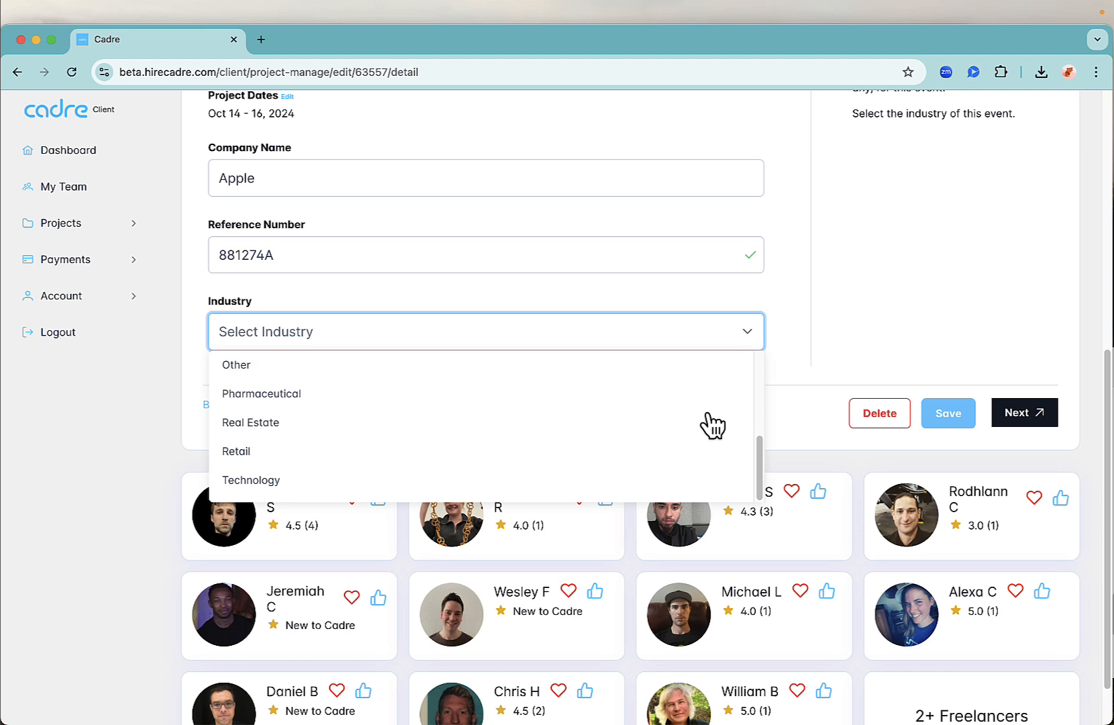
{"action": "left_click", "coordinate": [249, 479]}
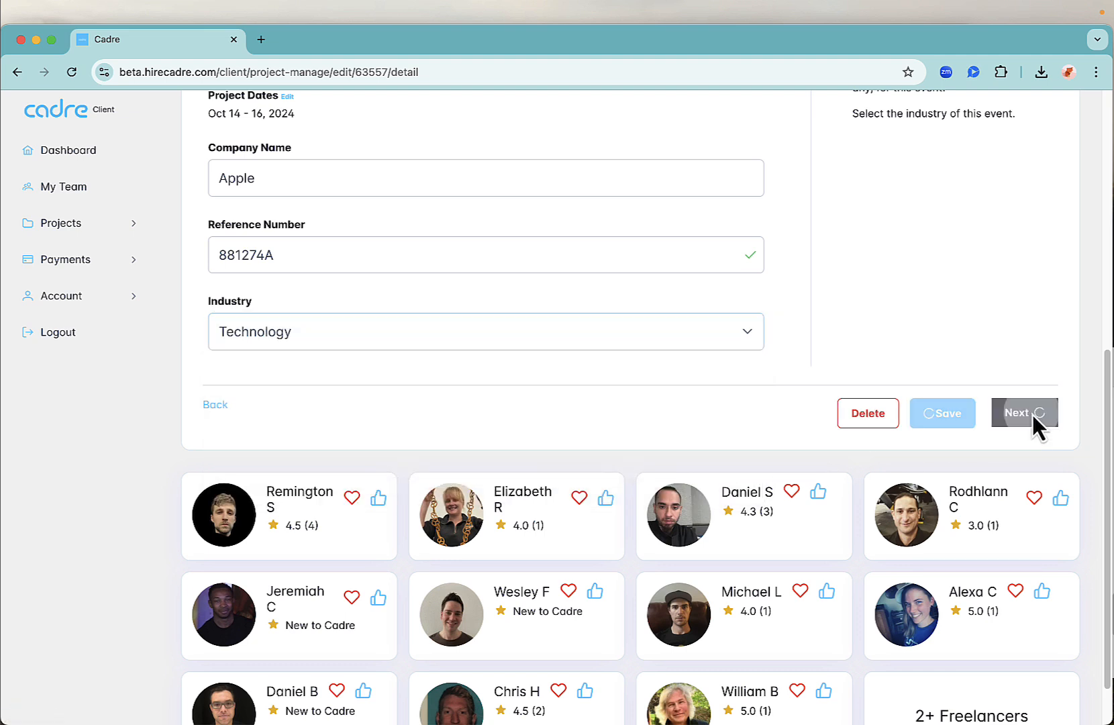
{"action": "left_click", "coordinate": [1025, 414]}
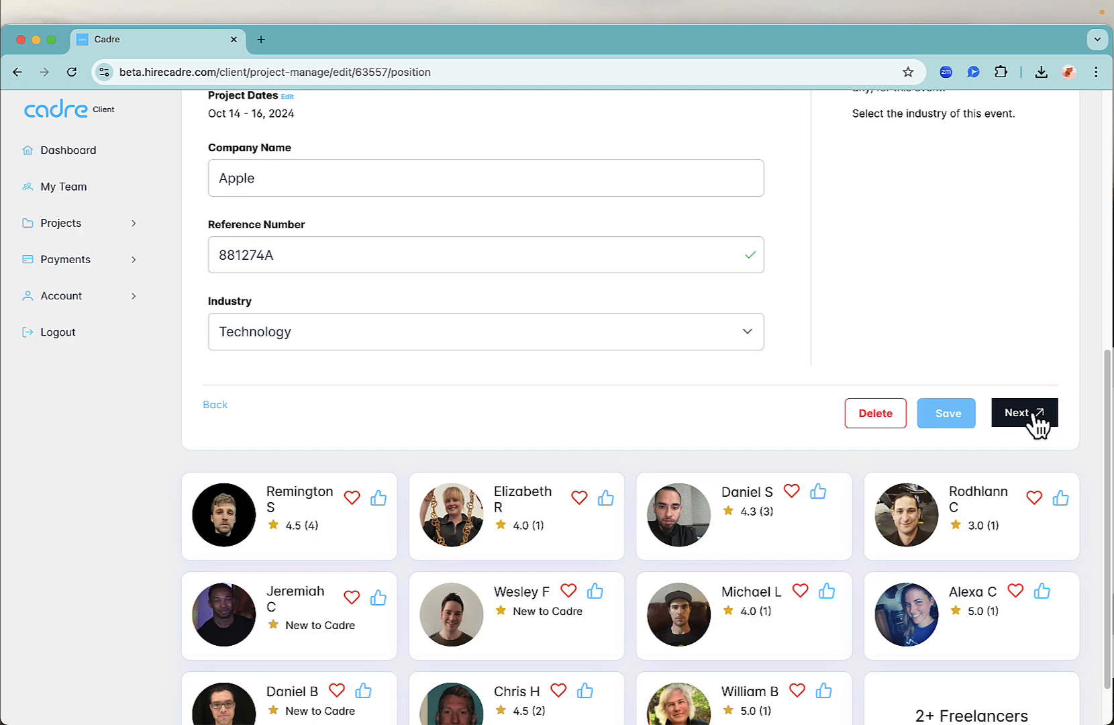
{"action": "left_click", "coordinate": [1024, 413]}
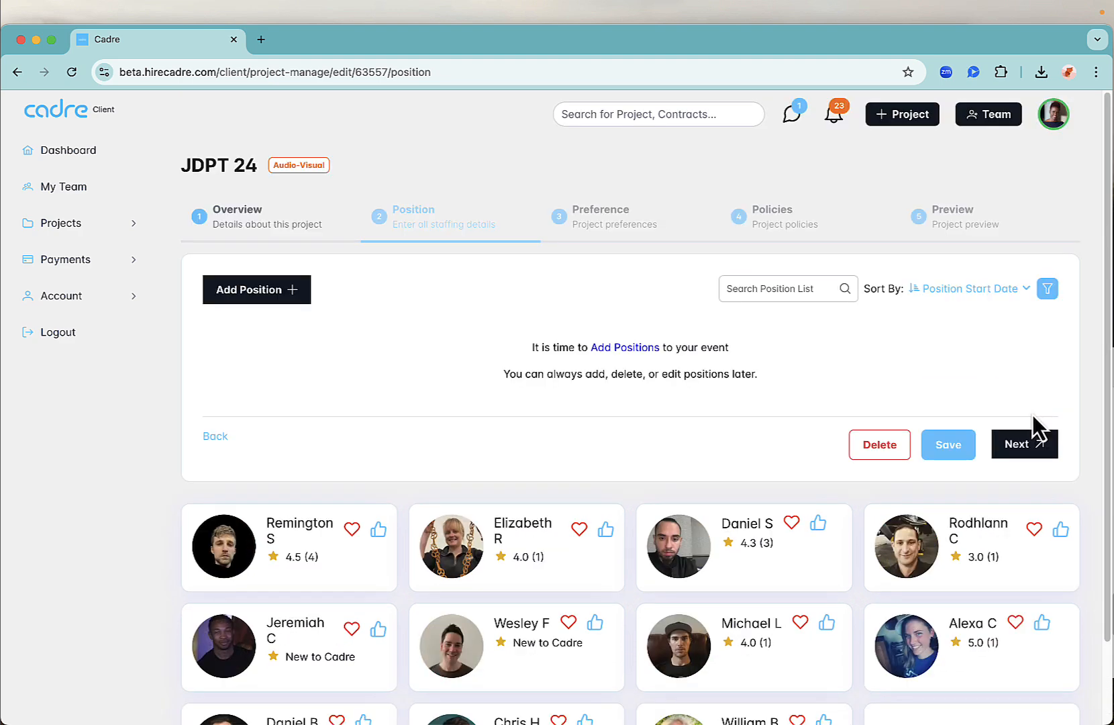
{"action": "mouse_move", "coordinate": [714, 376]}
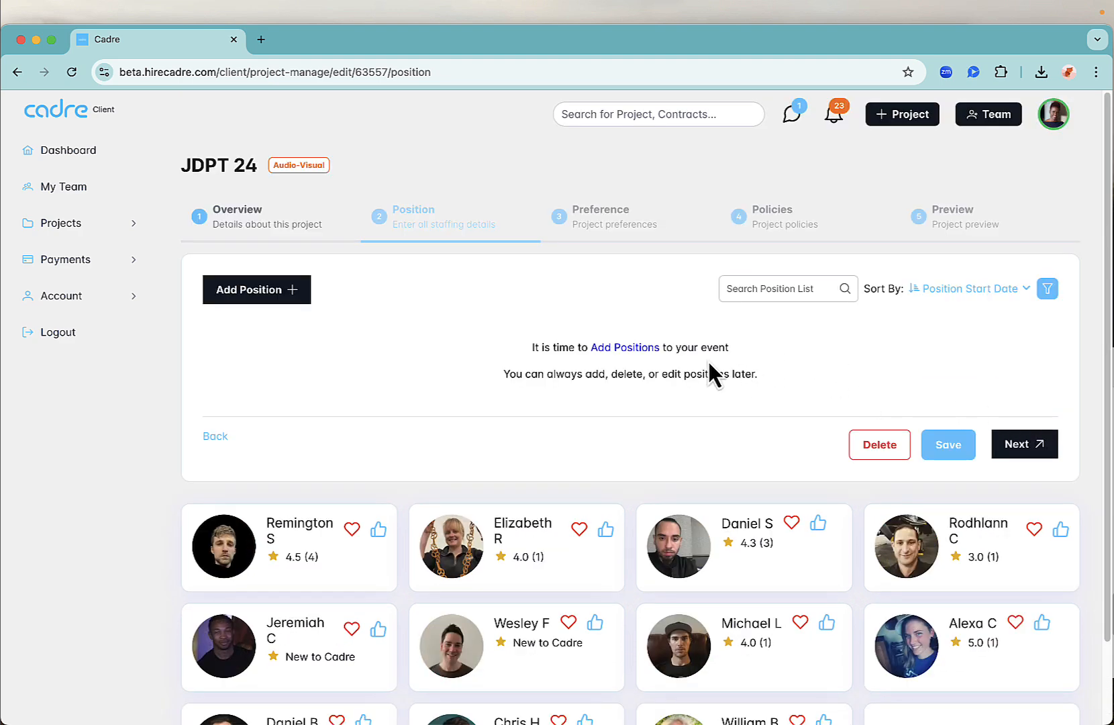
- Add a new position running Oct 5–12, 2024
{"action": "left_click", "coordinate": [256, 289]}
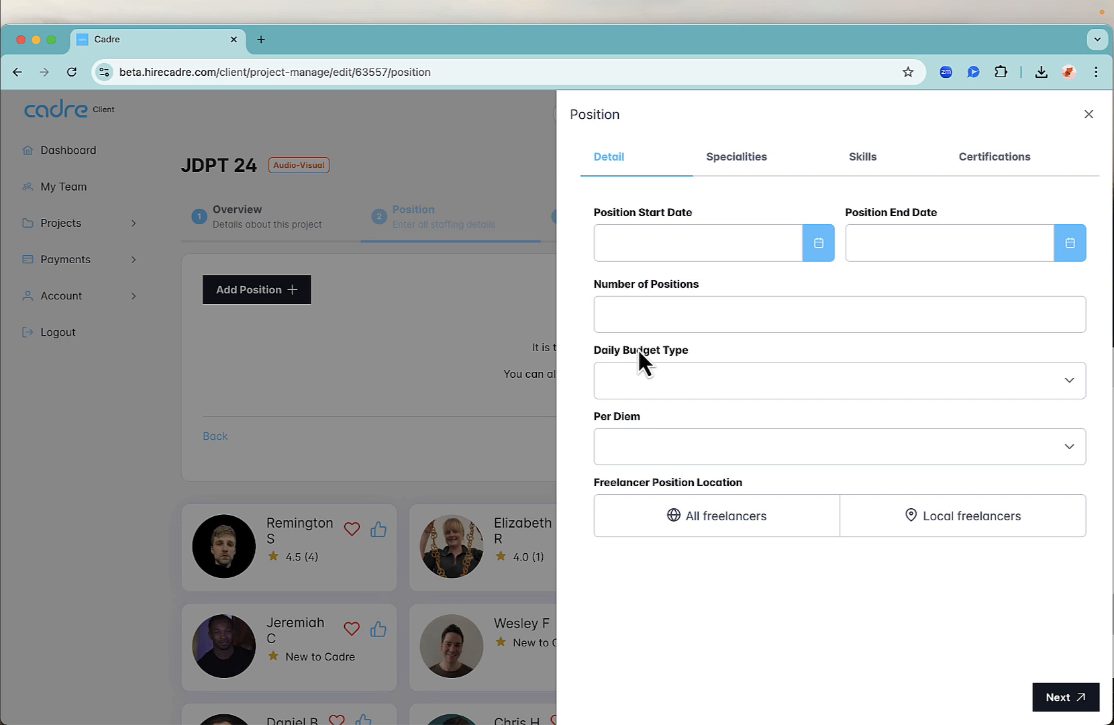
{"action": "left_click", "coordinate": [698, 244]}
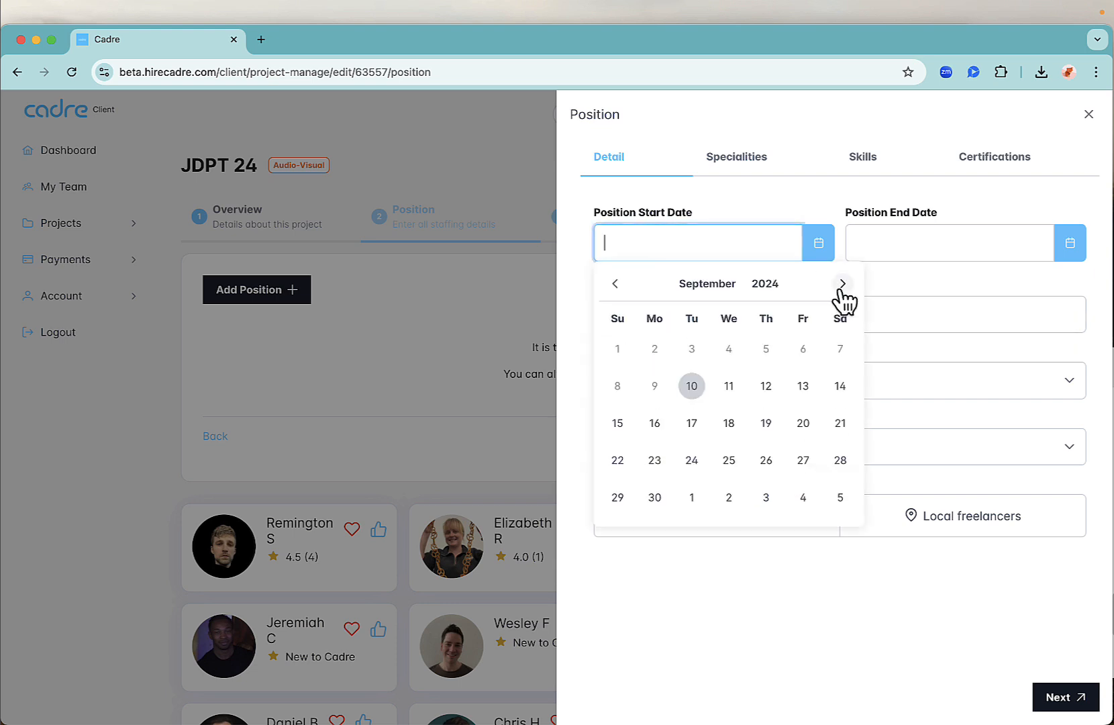
{"action": "left_click", "coordinate": [844, 283]}
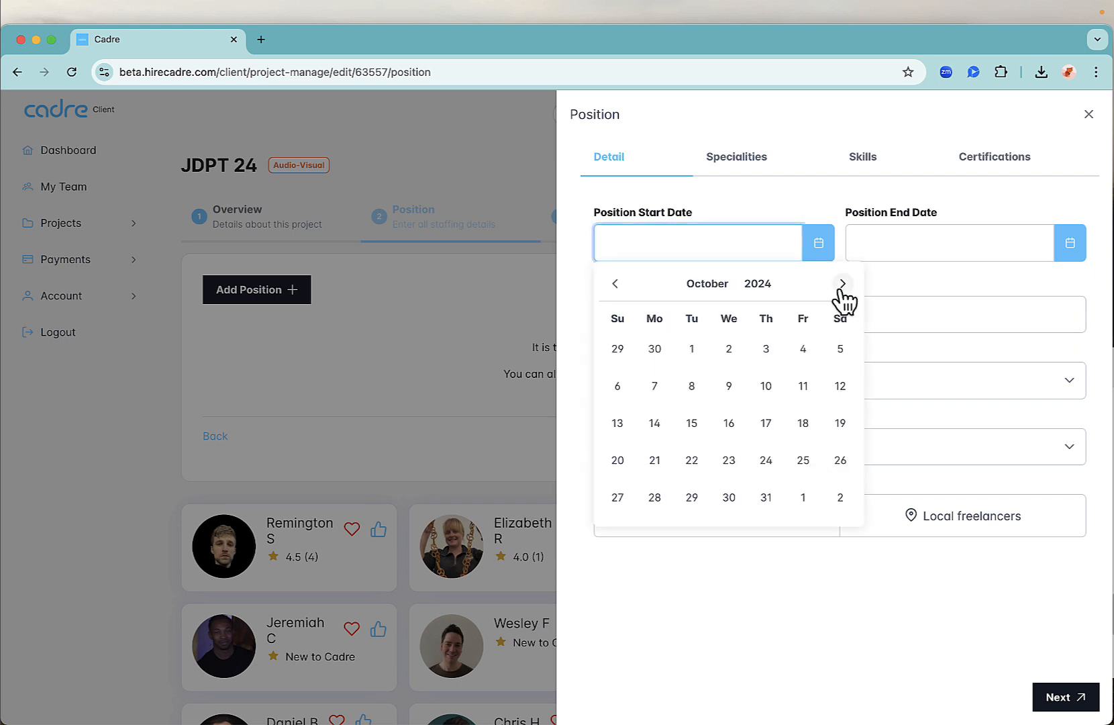
{"action": "mouse_move", "coordinate": [844, 356]}
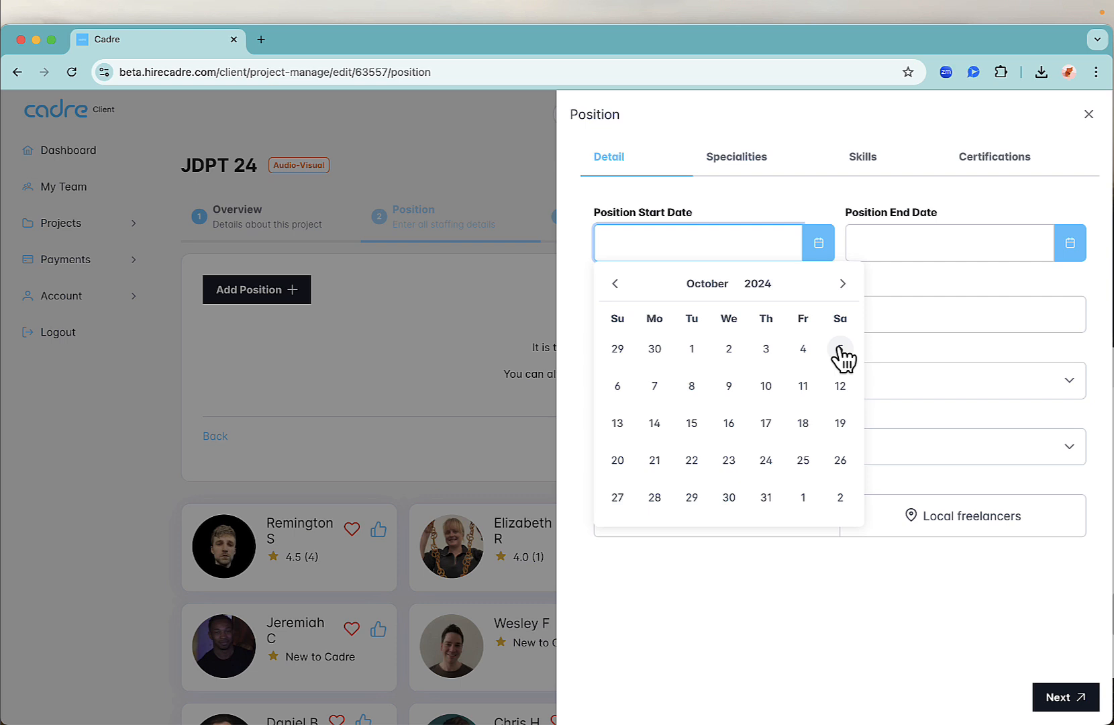
{"action": "left_click", "coordinate": [840, 348]}
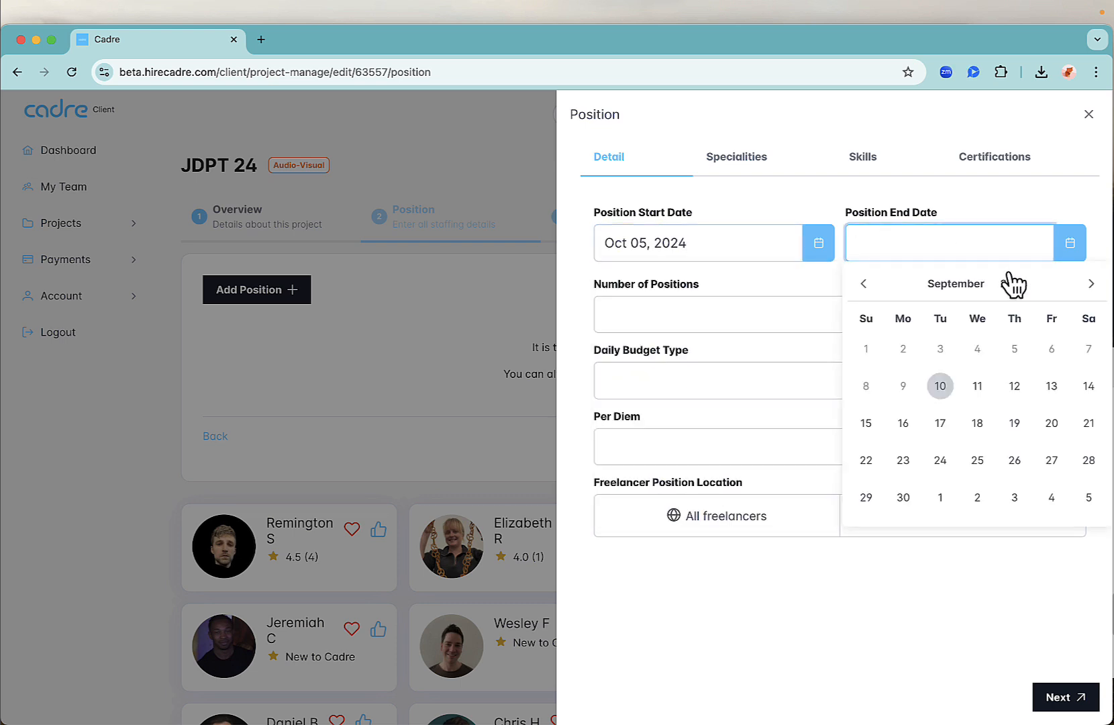
{"action": "left_click", "coordinate": [1093, 283]}
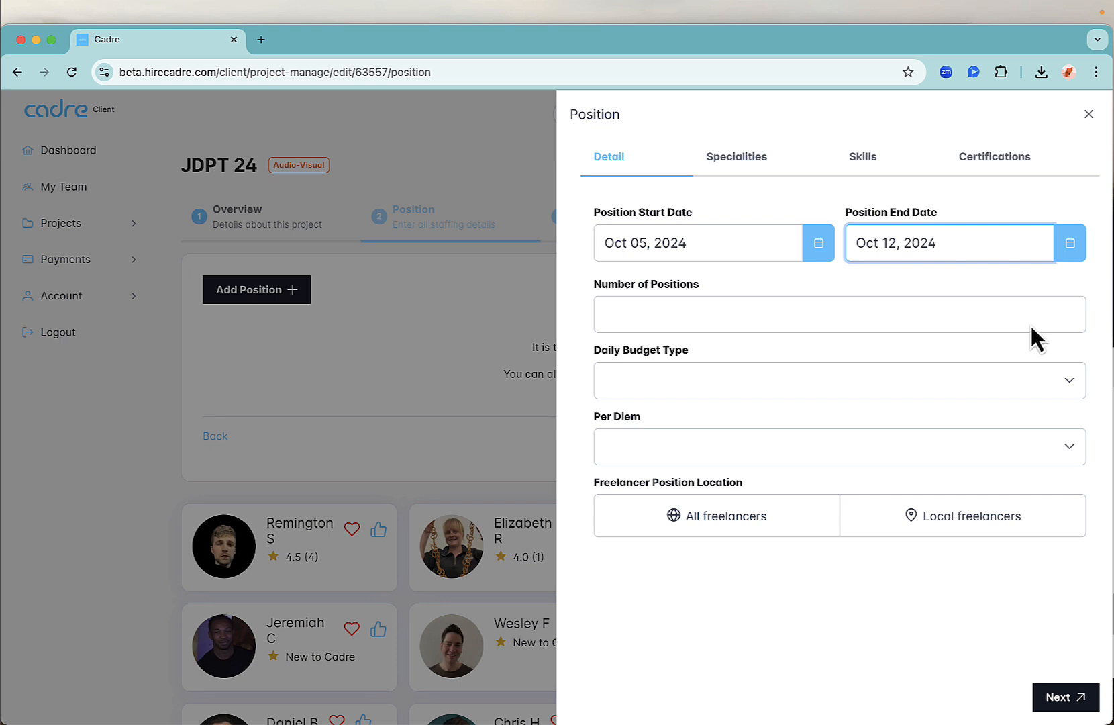
- Set 10 positions with a $451–$600 daily budget and no per diem
{"action": "left_click", "coordinate": [834, 315]}
{"action": "type", "text": "10"}
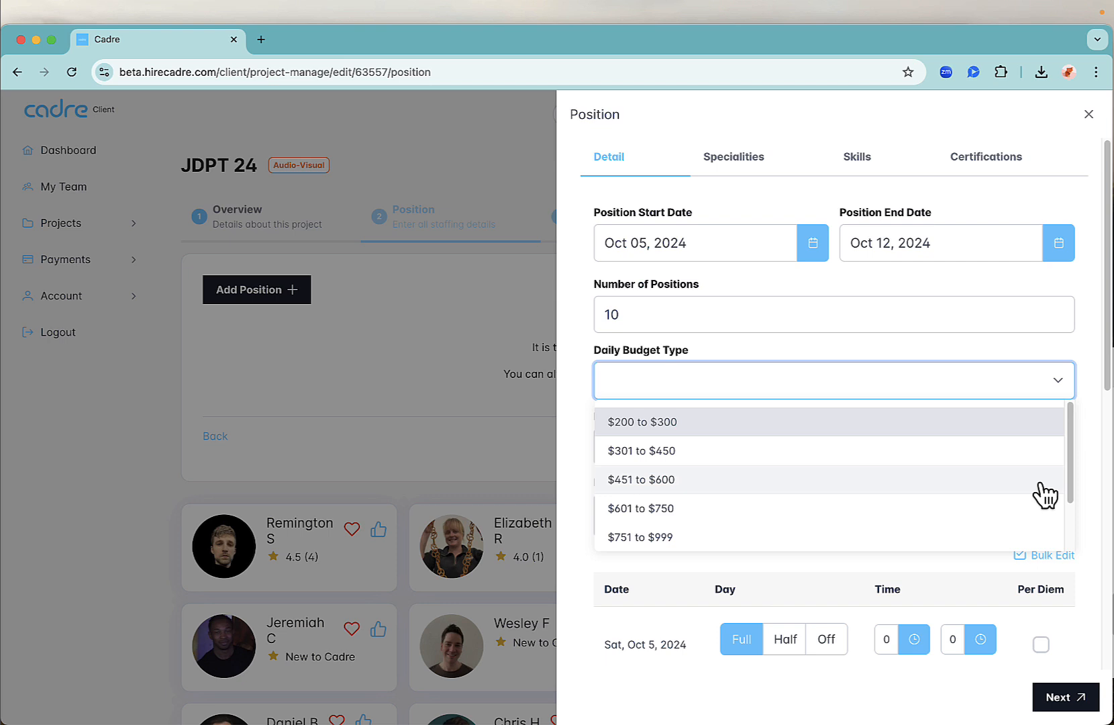
{"action": "scroll", "scroll_direction": "down", "scroll_amount": 3}
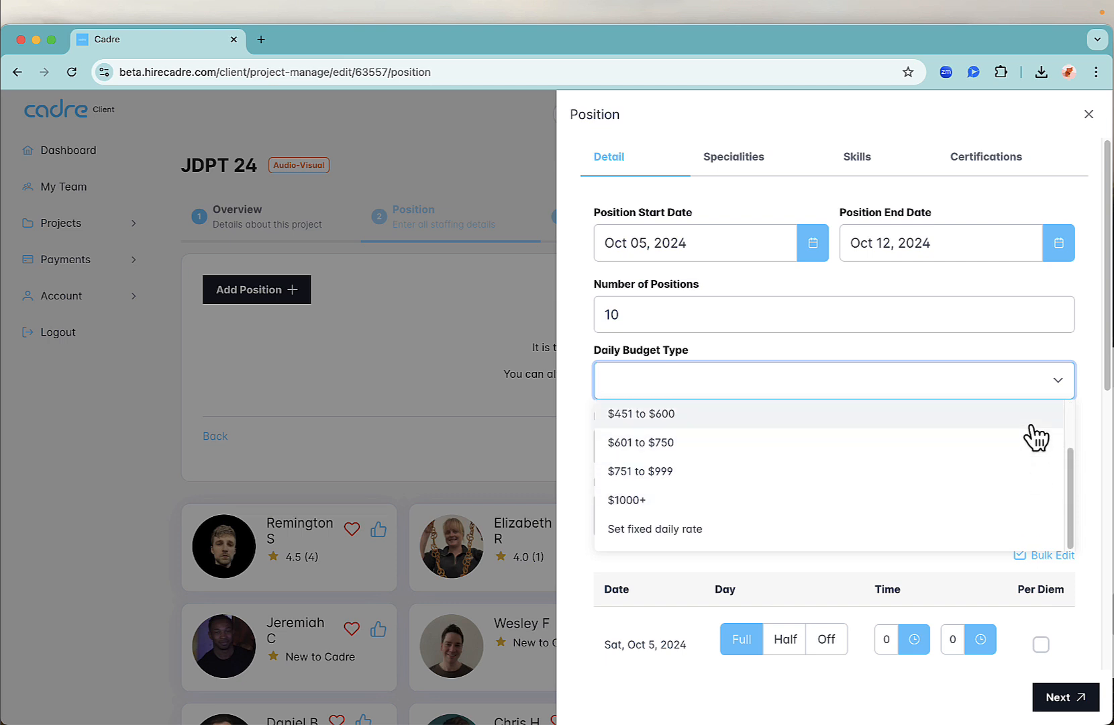
{"action": "left_click", "coordinate": [641, 413]}
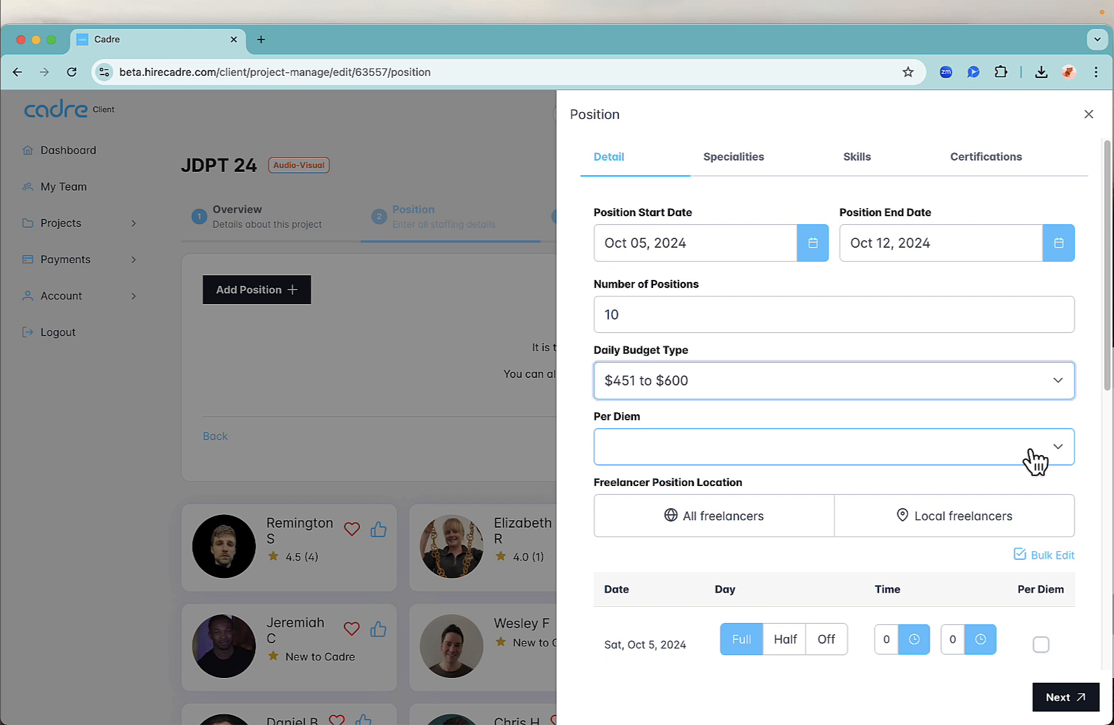
{"action": "left_click", "coordinate": [833, 446]}
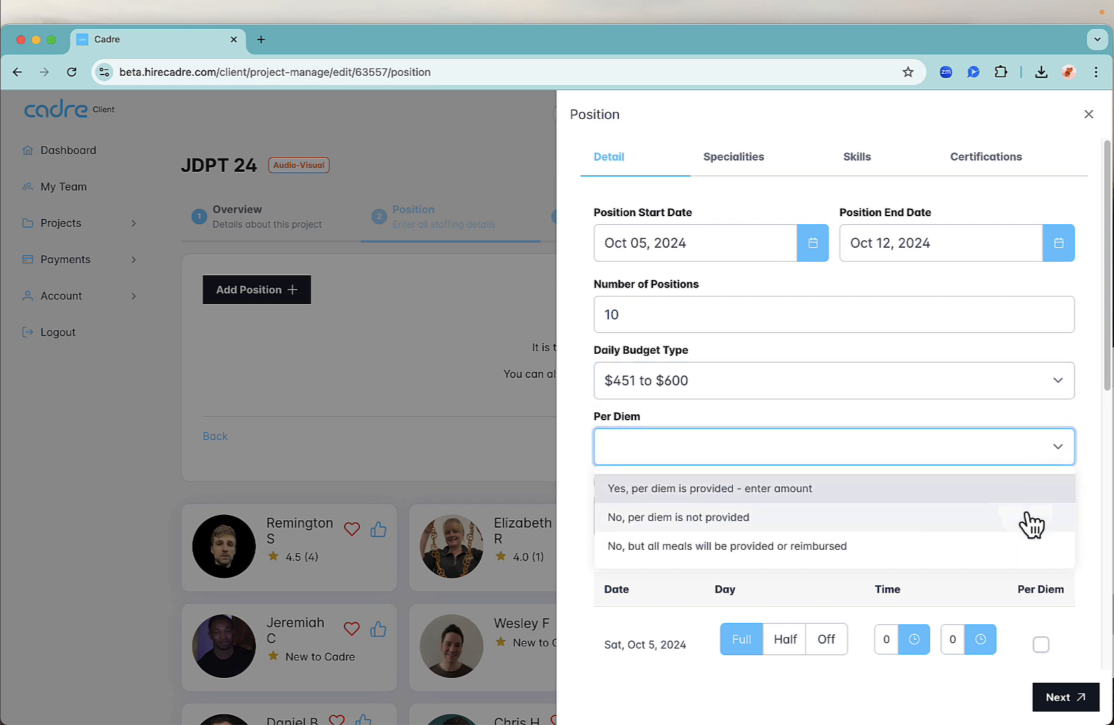
{"action": "left_click", "coordinate": [677, 517]}
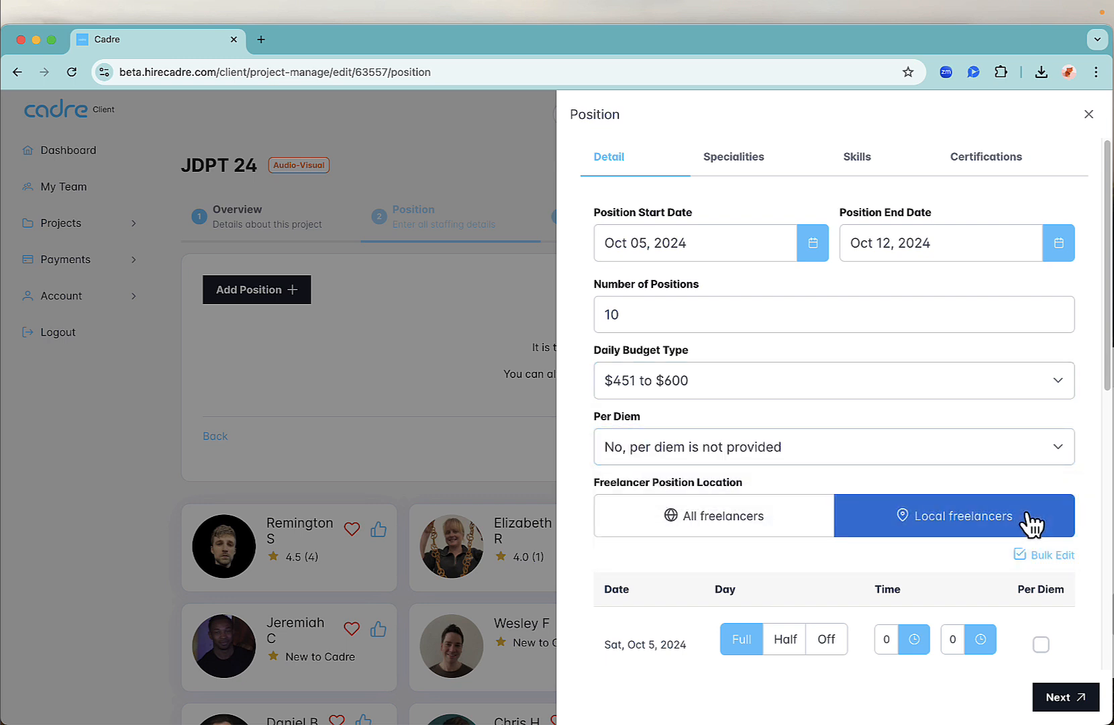
- Scroll through the day-by-day schedule of full, half and off days
{"action": "scroll", "scroll_direction": "down", "scroll_amount": 3}
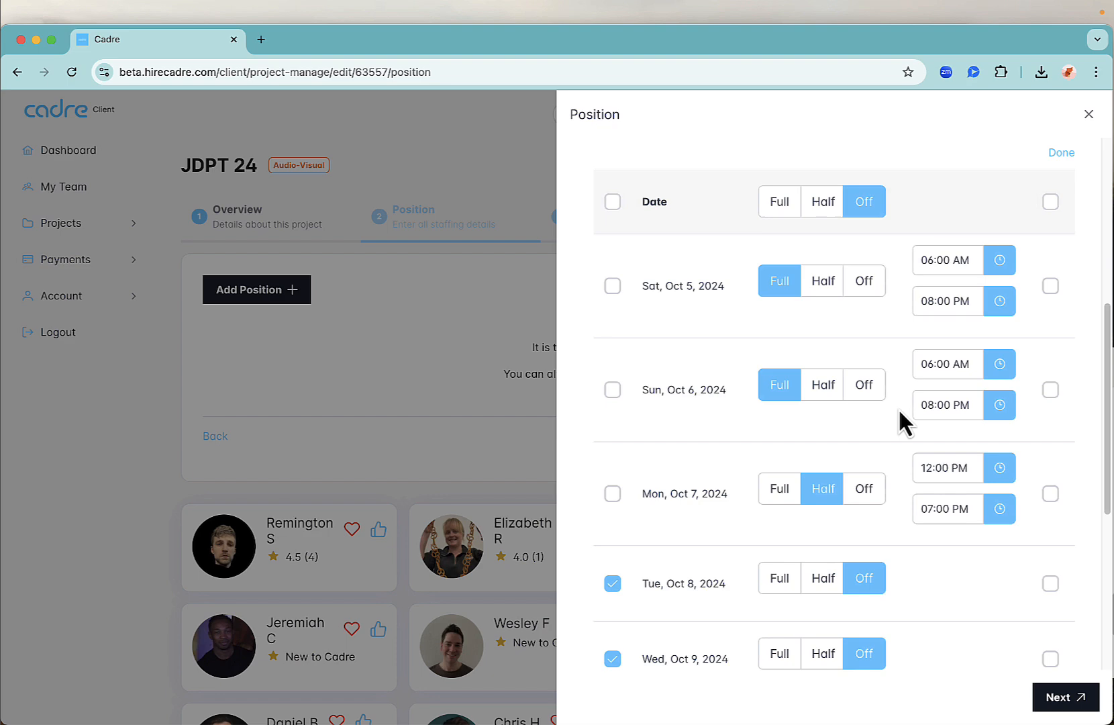
{"action": "scroll", "scroll_direction": "down", "scroll_amount": 3}
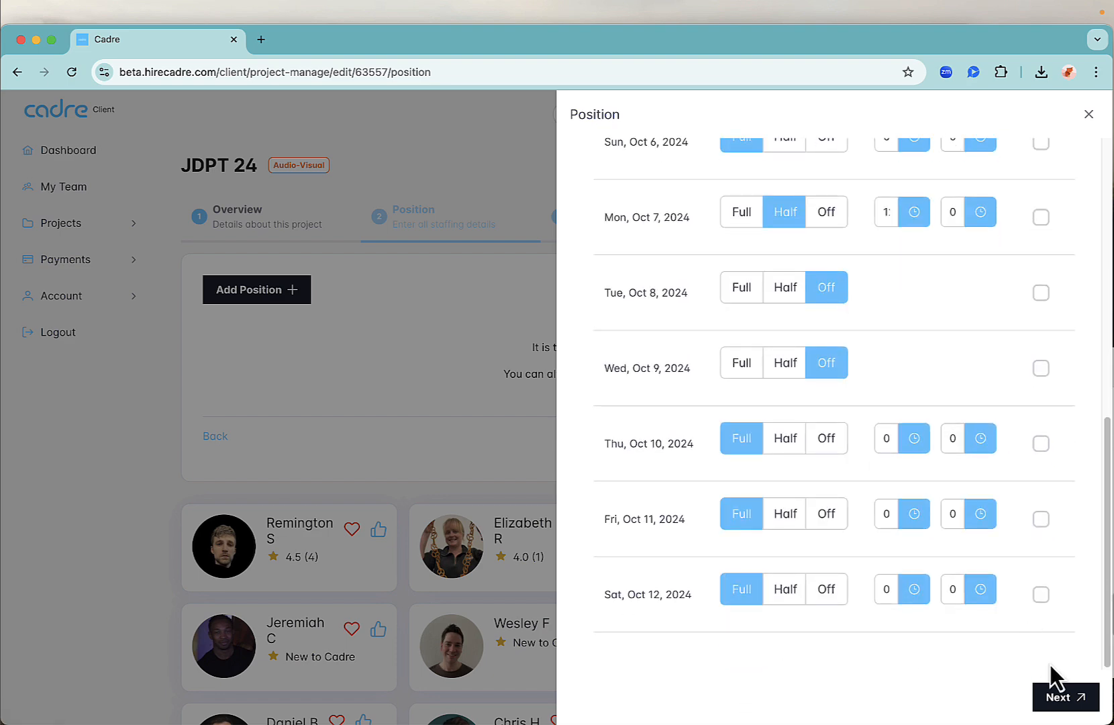
{"action": "scroll", "scroll_direction": "down", "scroll_amount": 3}
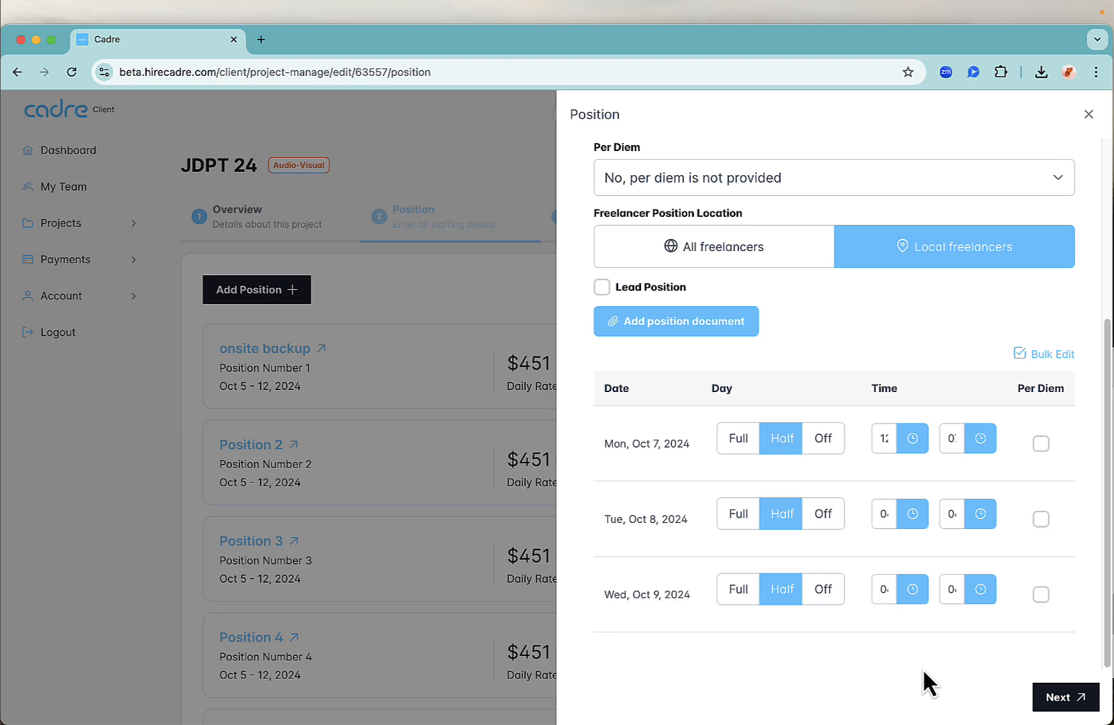
- Note 'Set/strike with lighting and audio needs' in preferences and continue to policies
{"action": "left_click", "coordinate": [1089, 114]}
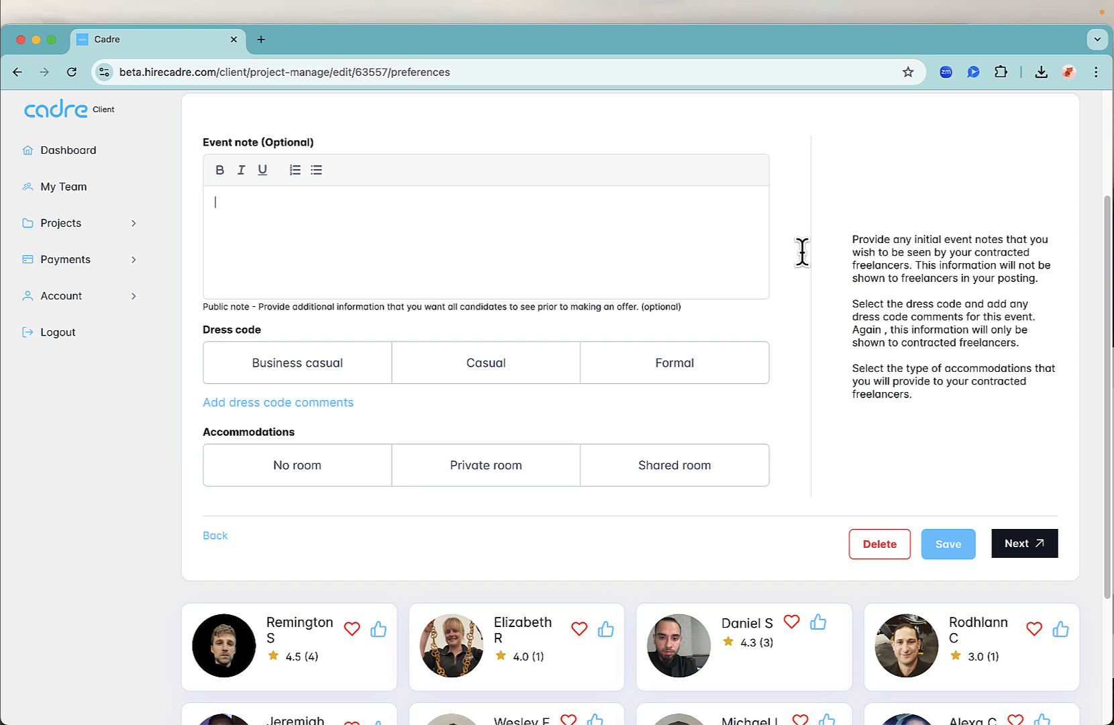
{"action": "type", "text": "Set"}
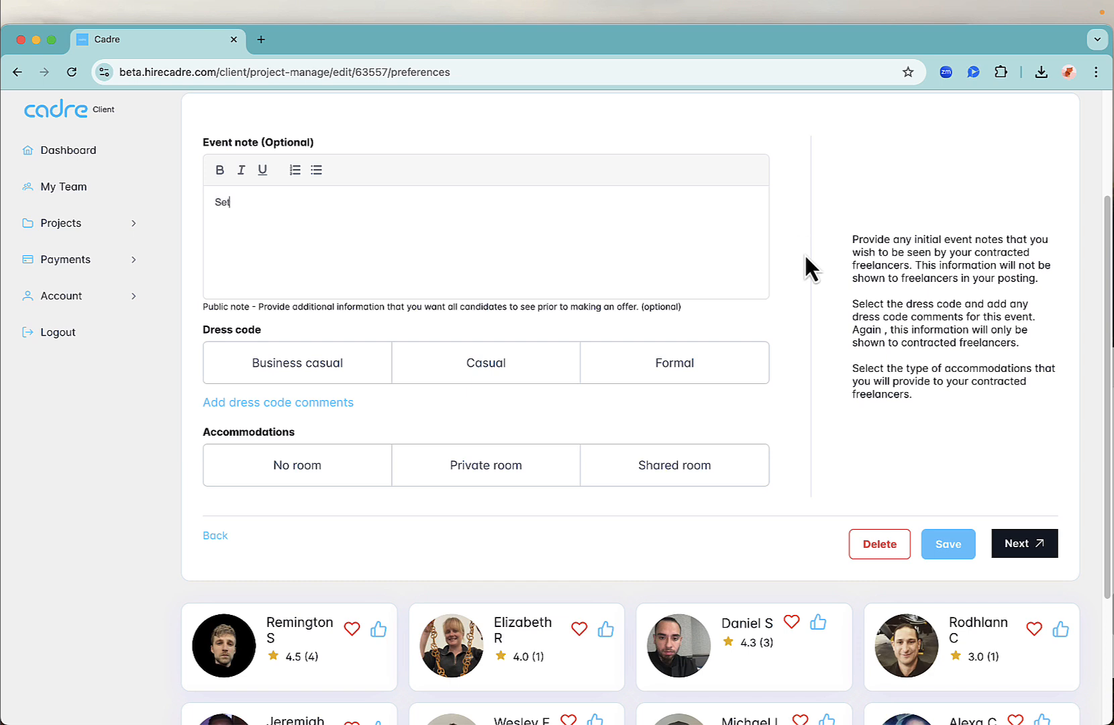
{"action": "type", "text": "/strike with lighting an"}
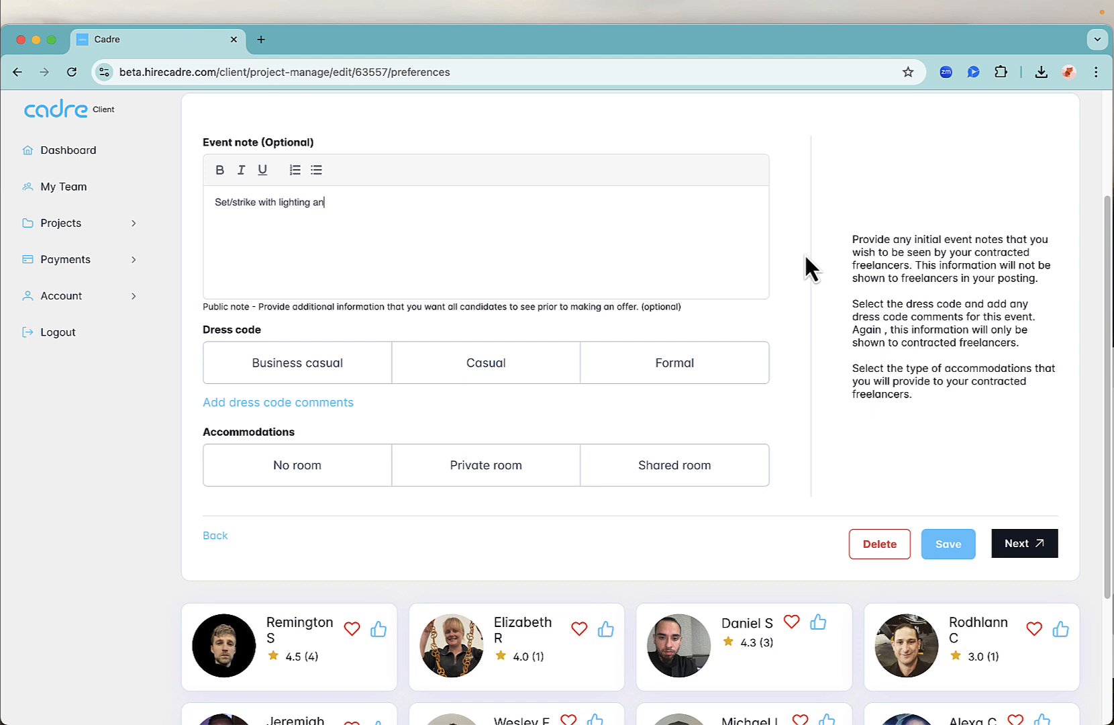
{"action": "type", "text": "d audio needs"}
{"action": "type", "text": "Show blacks"}
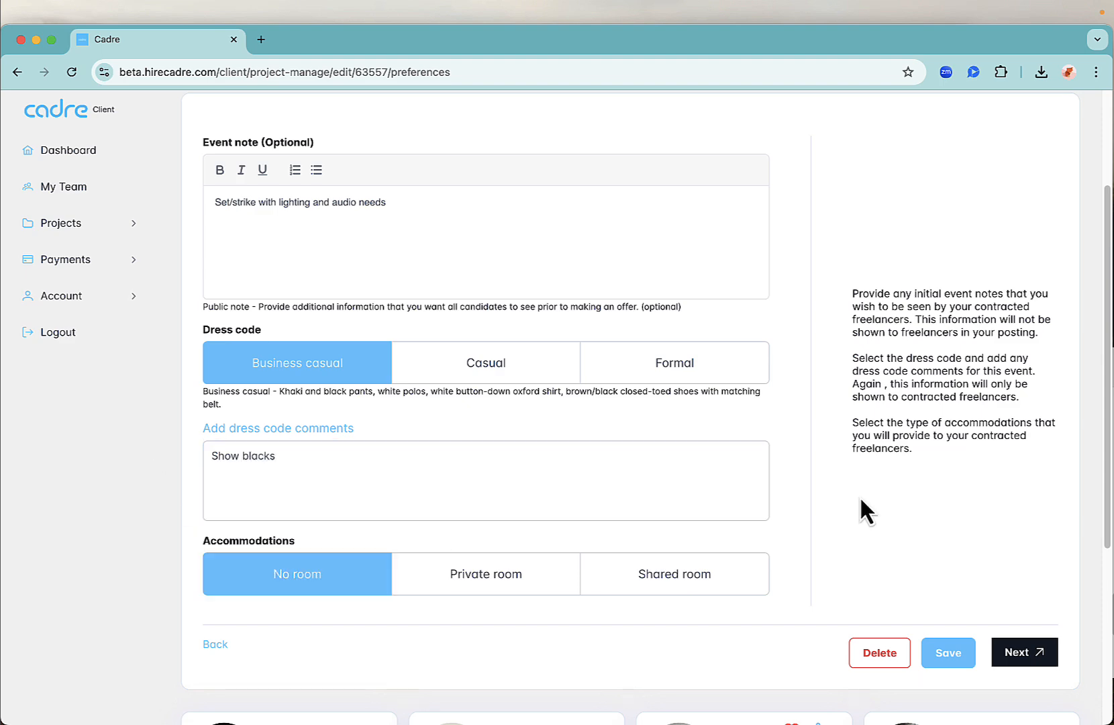
{"action": "left_click", "coordinate": [1024, 652]}
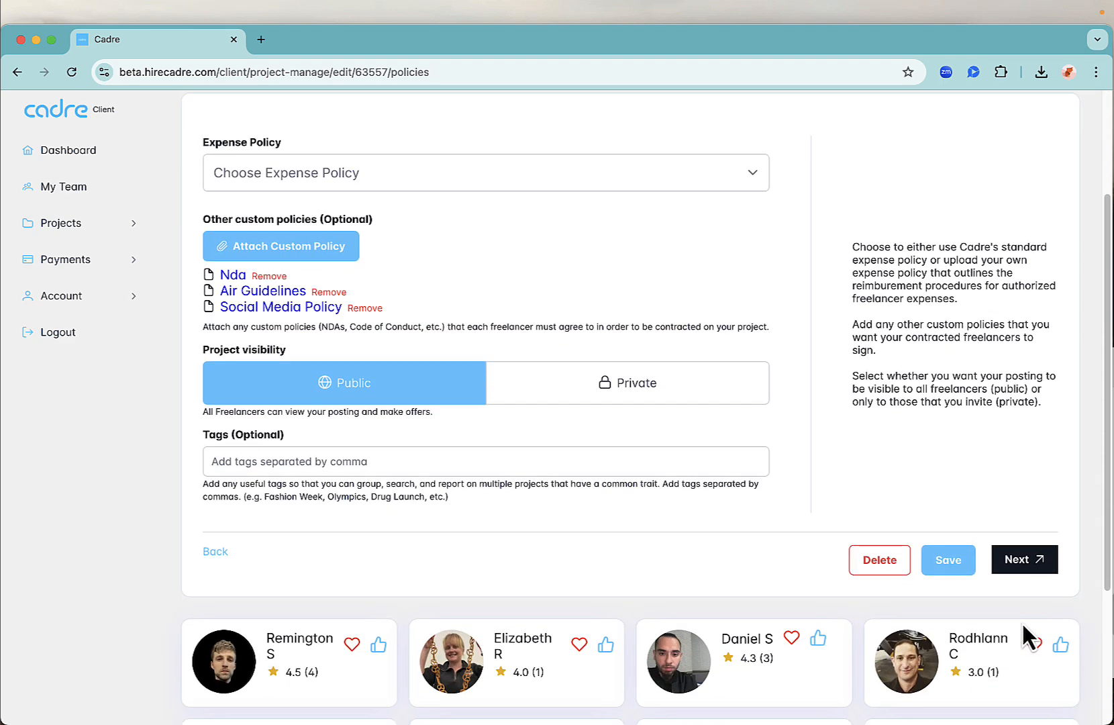
- Choose 'Use my own expense policy' for the project's expense policy
{"action": "left_click", "coordinate": [486, 173]}
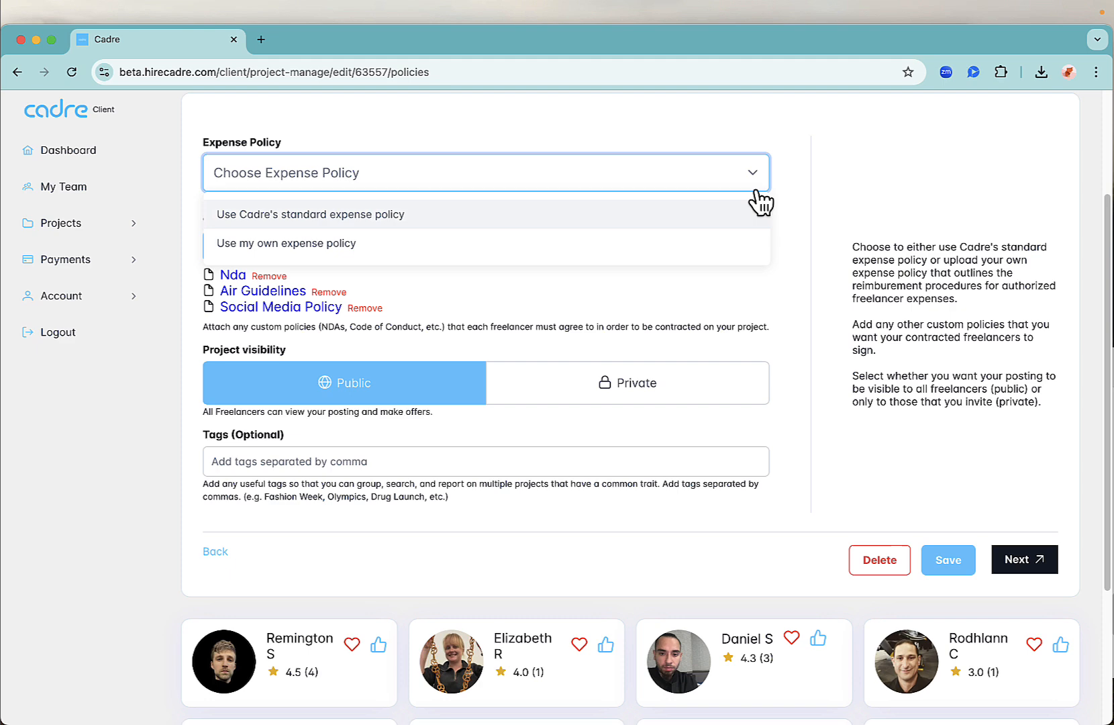
{"action": "left_click", "coordinate": [286, 243]}
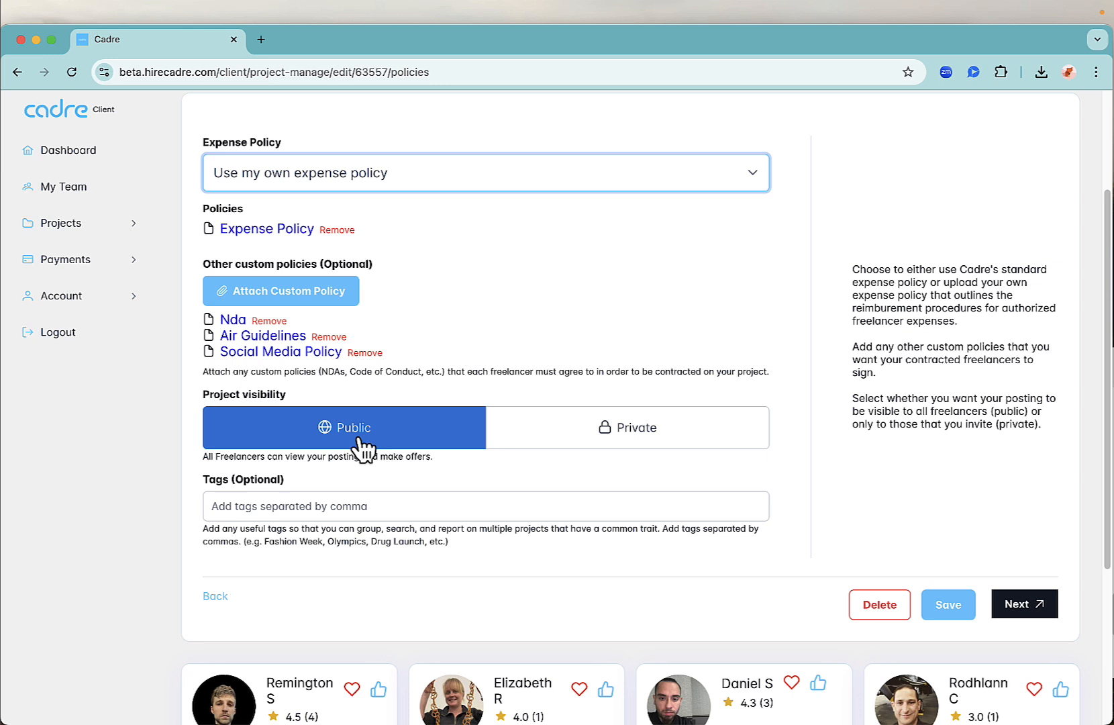
{"action": "mouse_move", "coordinate": [369, 448]}
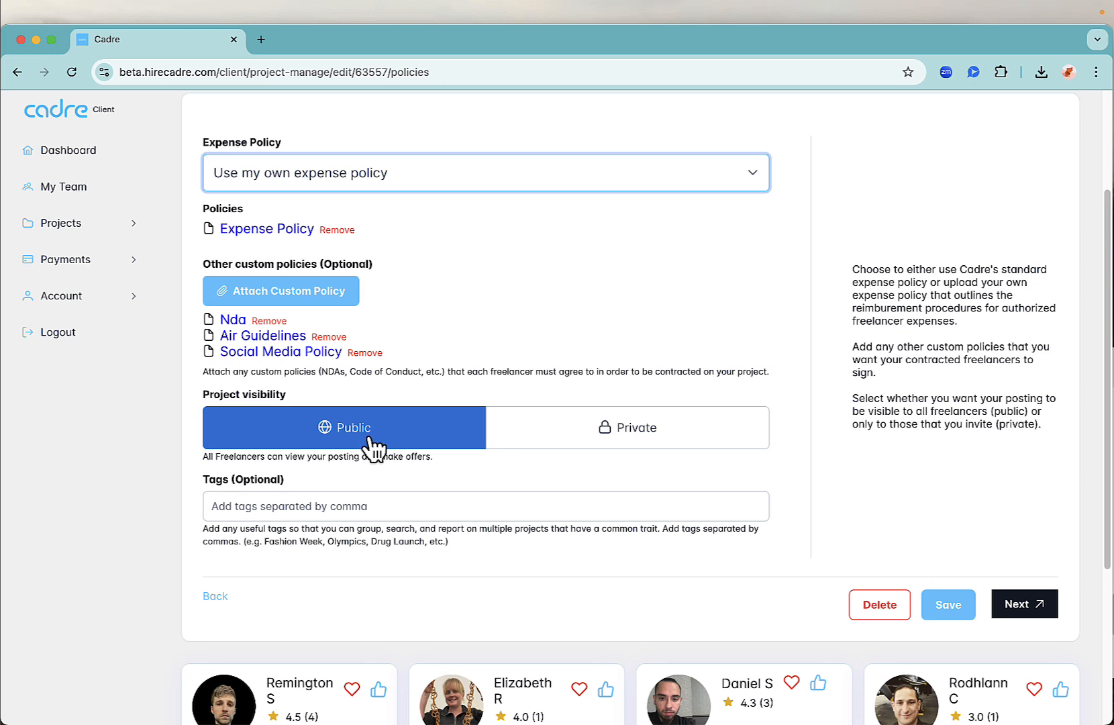
- Toggle project visibility between private and public, leaving it on Public
{"action": "left_click", "coordinate": [627, 427]}
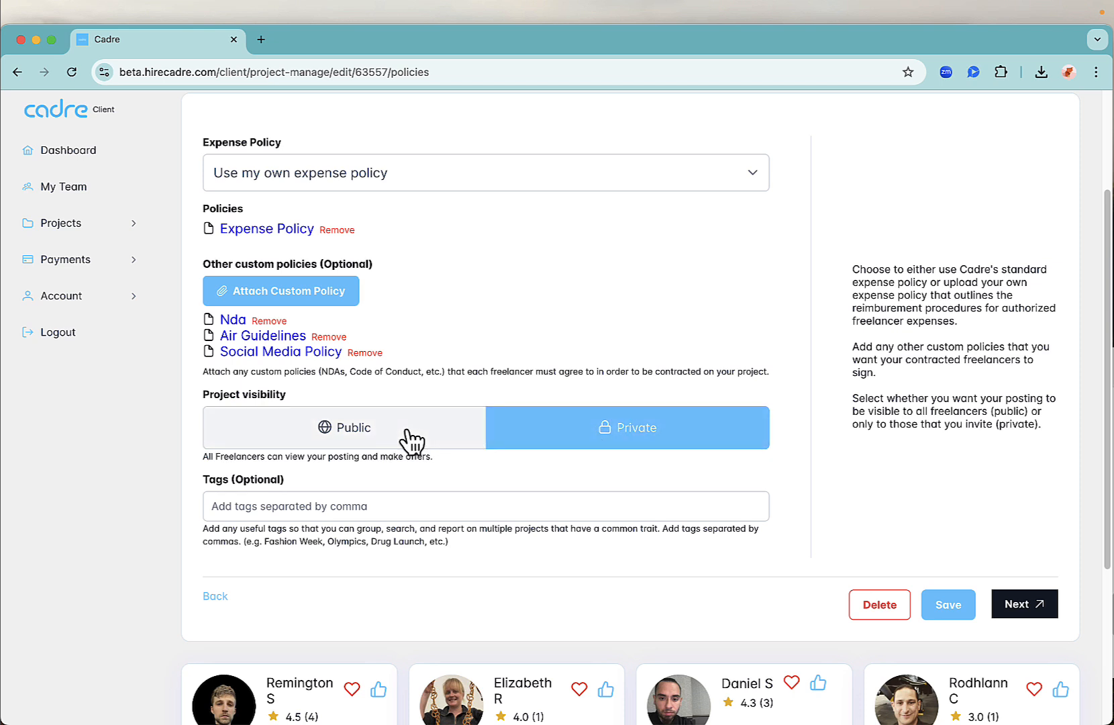
{"action": "left_click", "coordinate": [344, 426]}
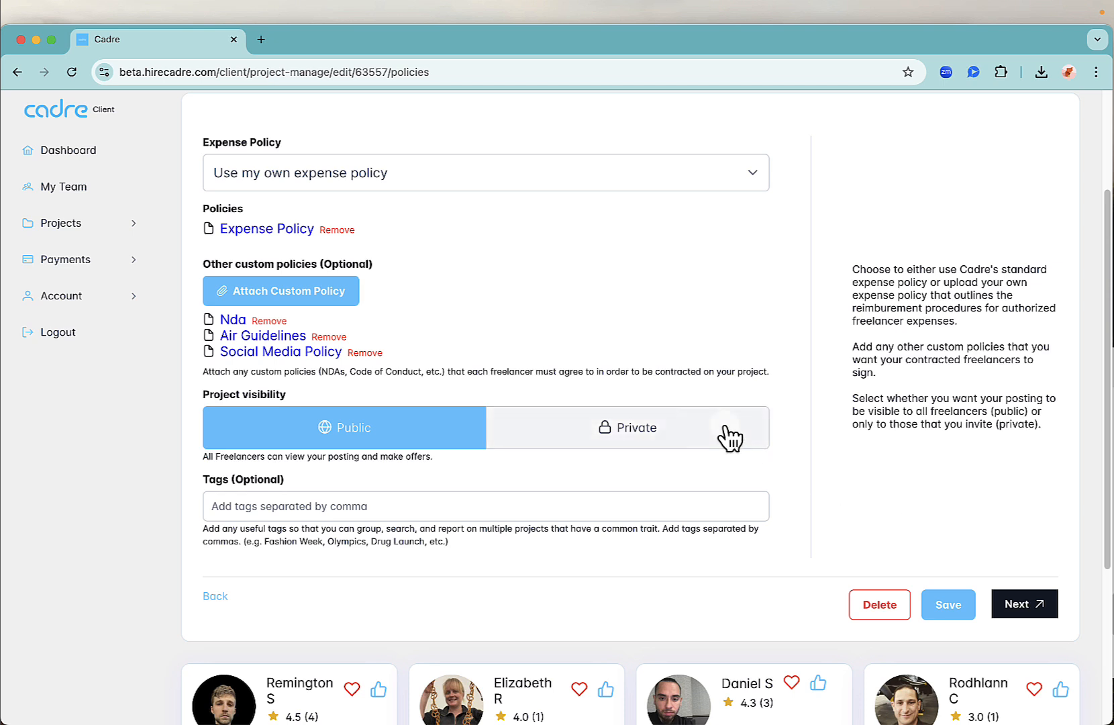
{"action": "left_click", "coordinate": [627, 427]}
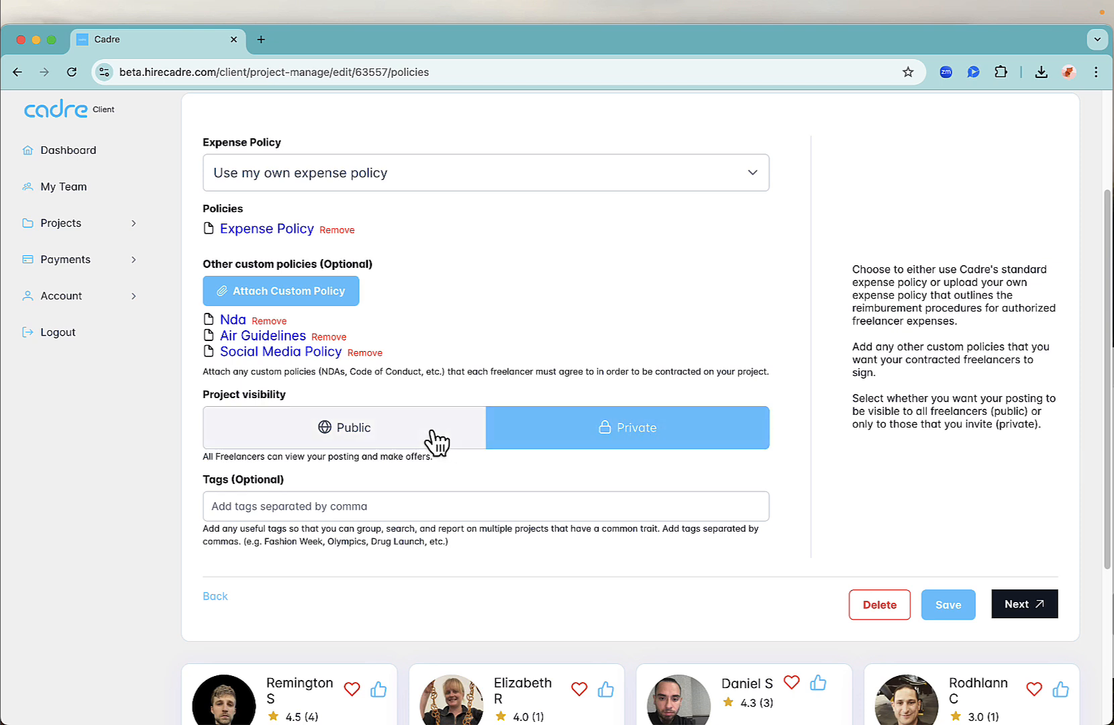
{"action": "left_click", "coordinate": [344, 427]}
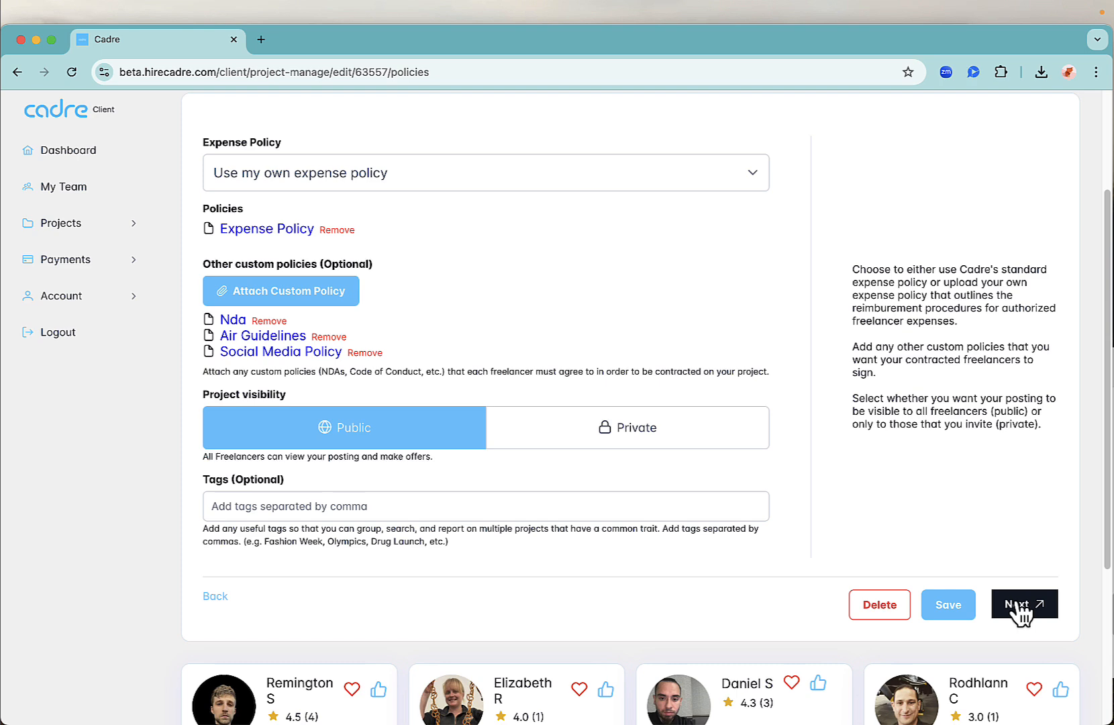
- Reach the project preview and acknowledge freelancers may incur reimbursable expenses
{"action": "left_click", "coordinate": [1023, 604]}
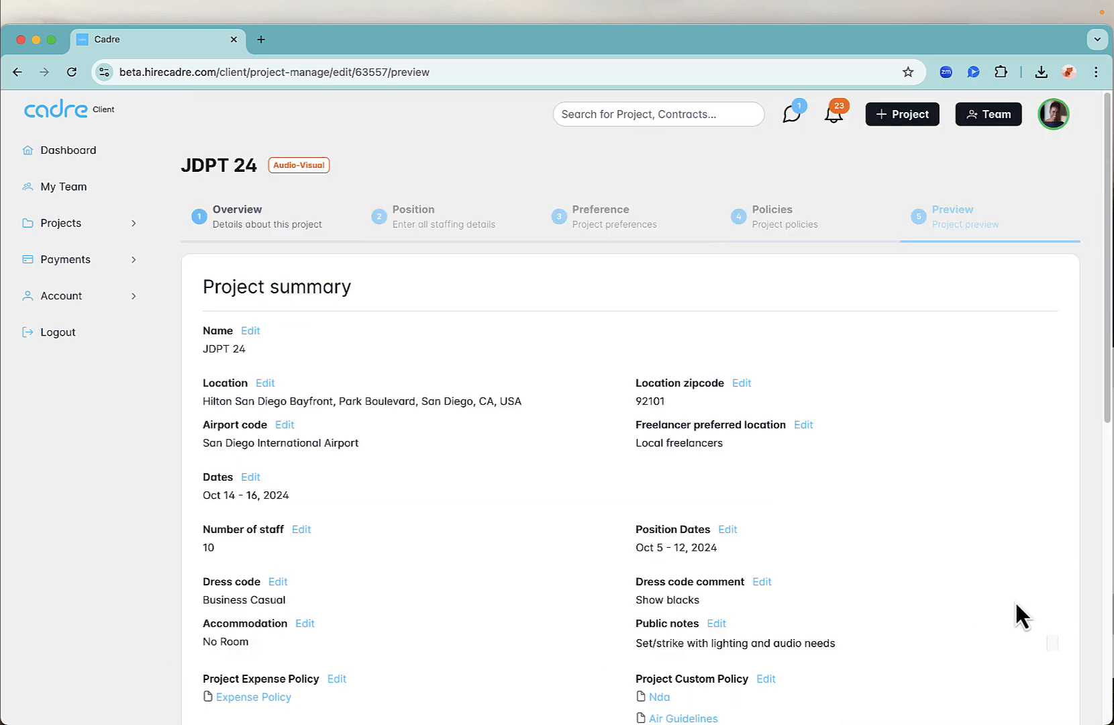
{"action": "scroll", "scroll_direction": "down", "scroll_amount": 3}
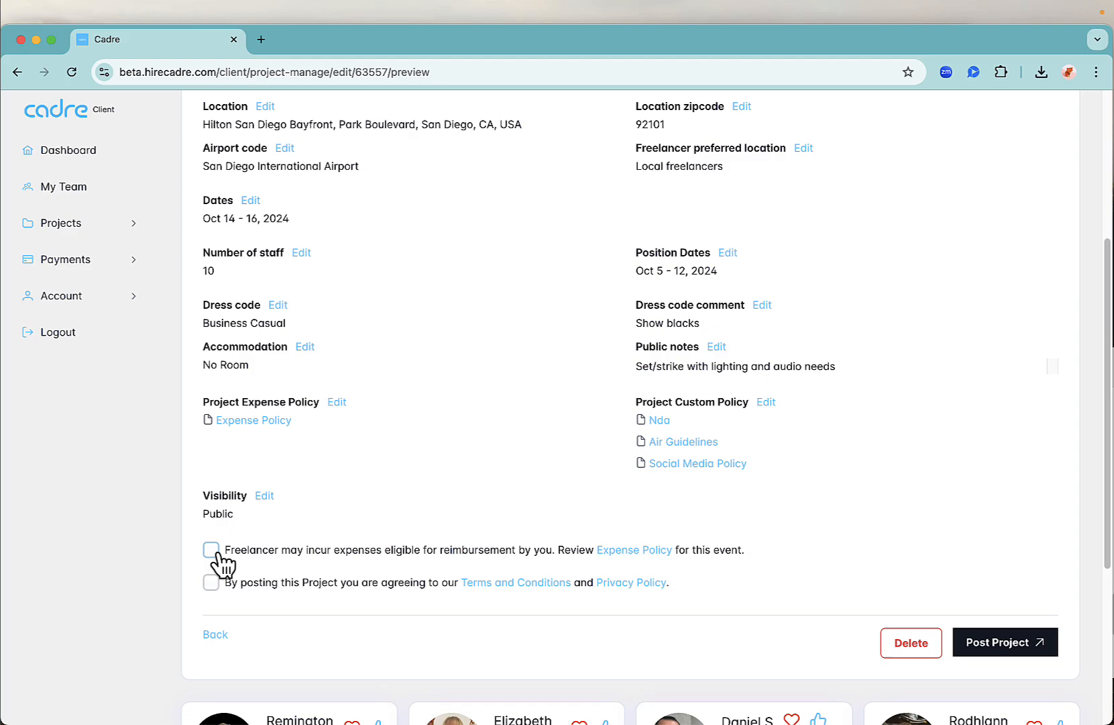
{"action": "left_click", "coordinate": [1004, 642]}
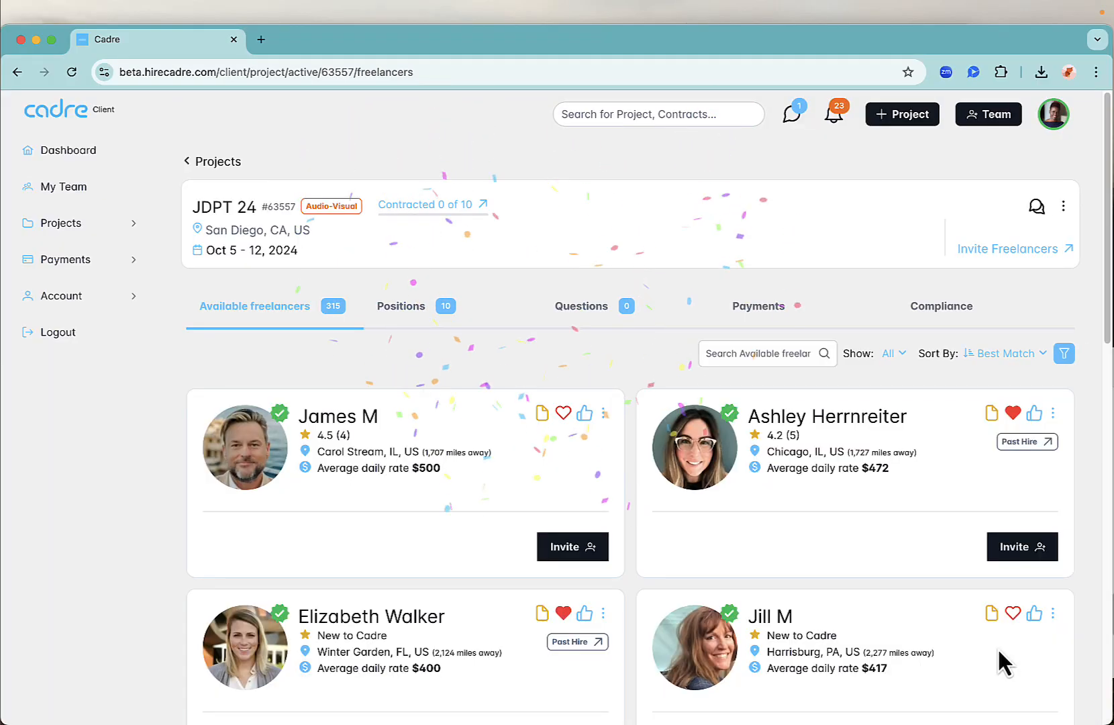